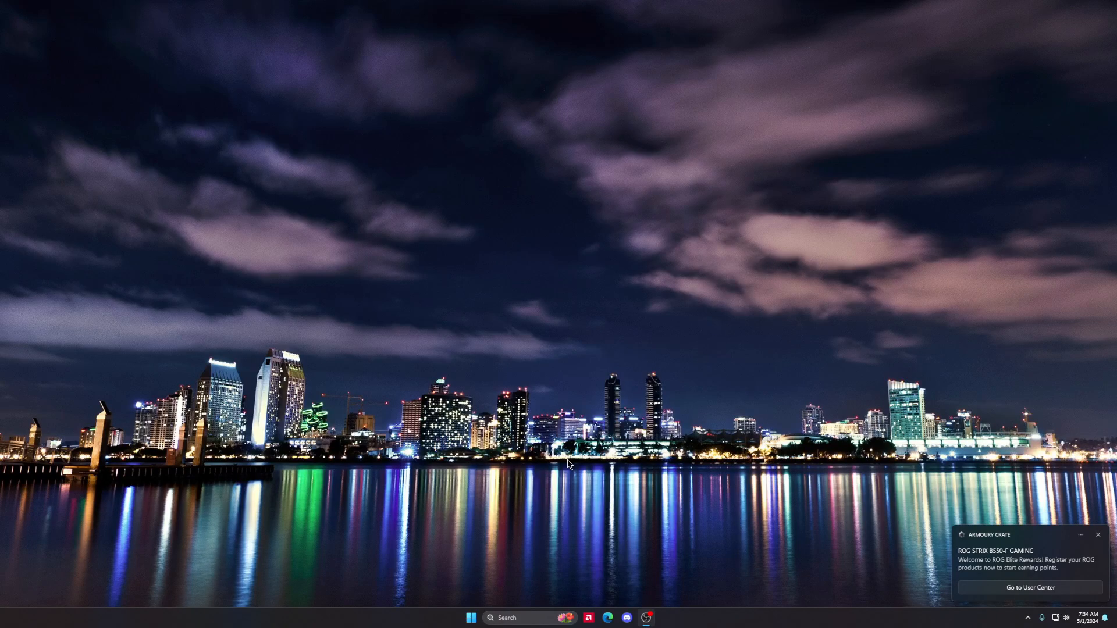
Step: Launch Corsair iCUE from the Start menu's pinned apps
{"action": "left_click", "coordinate": [470, 618]}
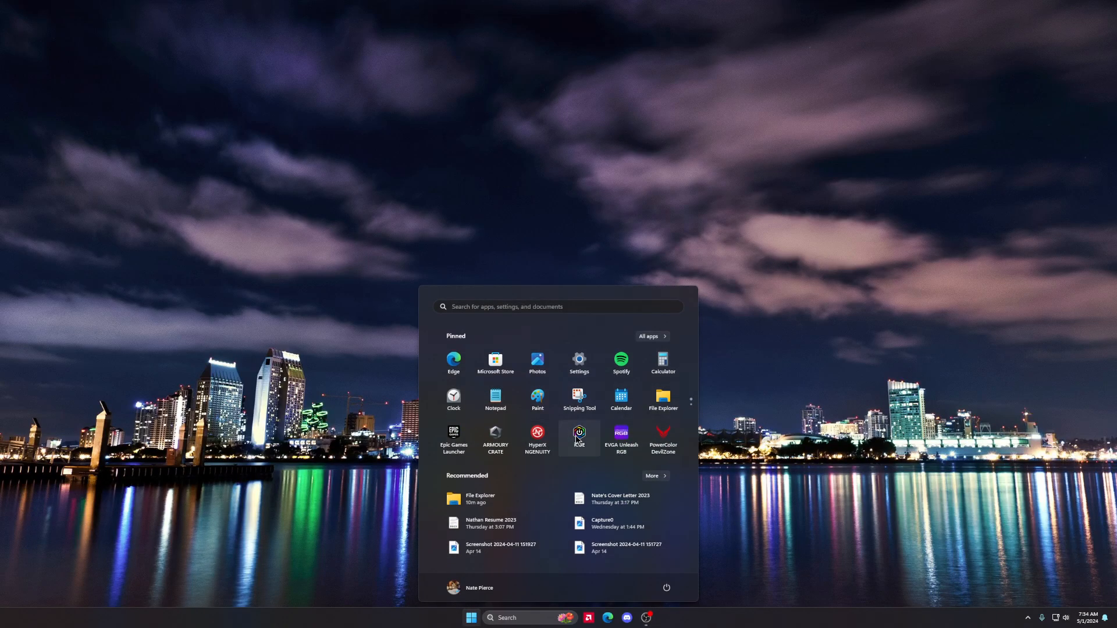
{"action": "mouse_move", "coordinate": [581, 462]}
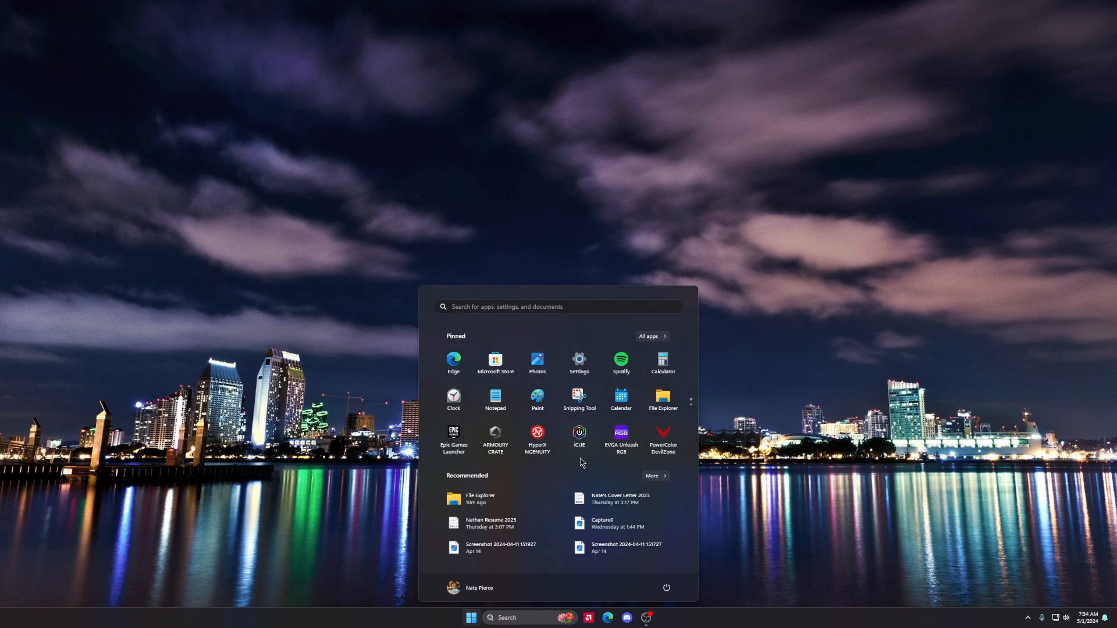
{"action": "left_click", "coordinate": [579, 432]}
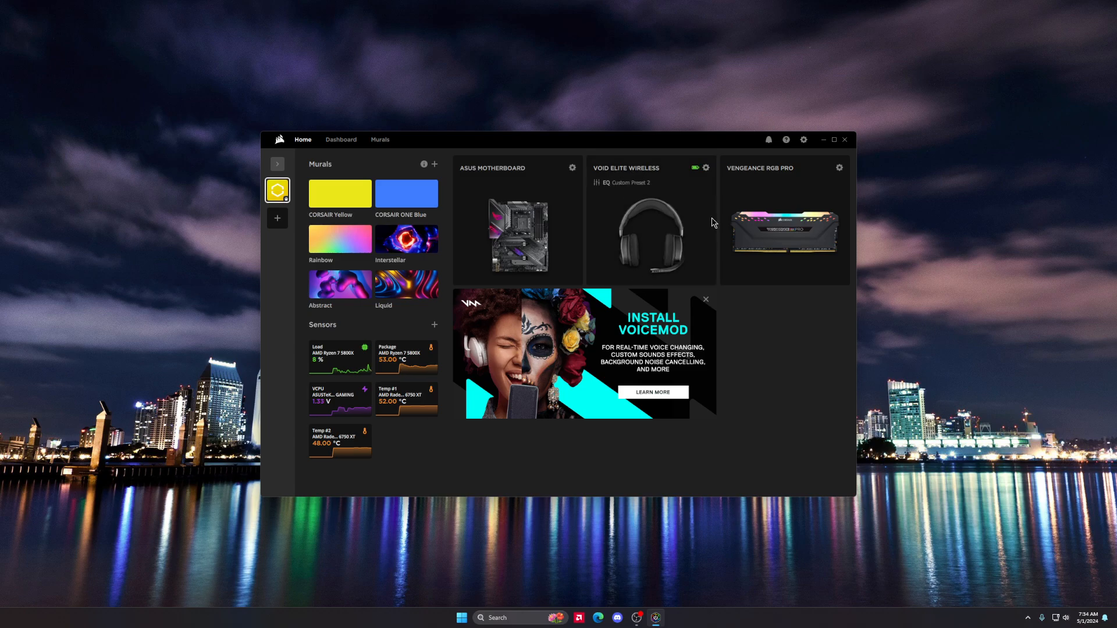
Step: Dismiss the Voicemod ad in iCUE and search Start for 'Computer Management'
{"action": "left_click", "coordinate": [838, 167]}
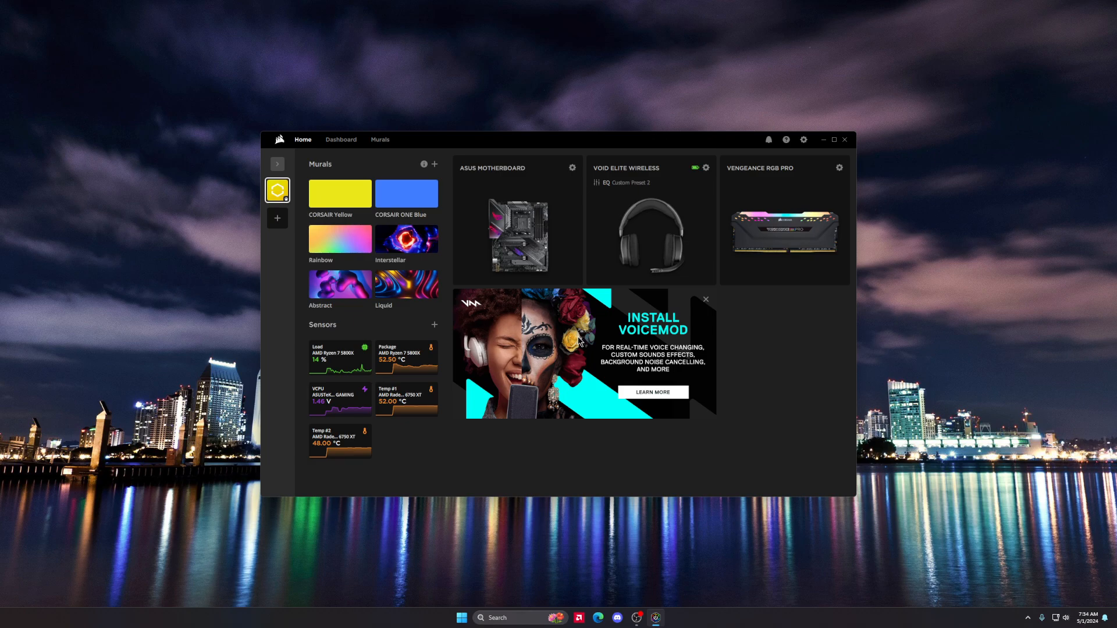
{"action": "left_click", "coordinate": [705, 298]}
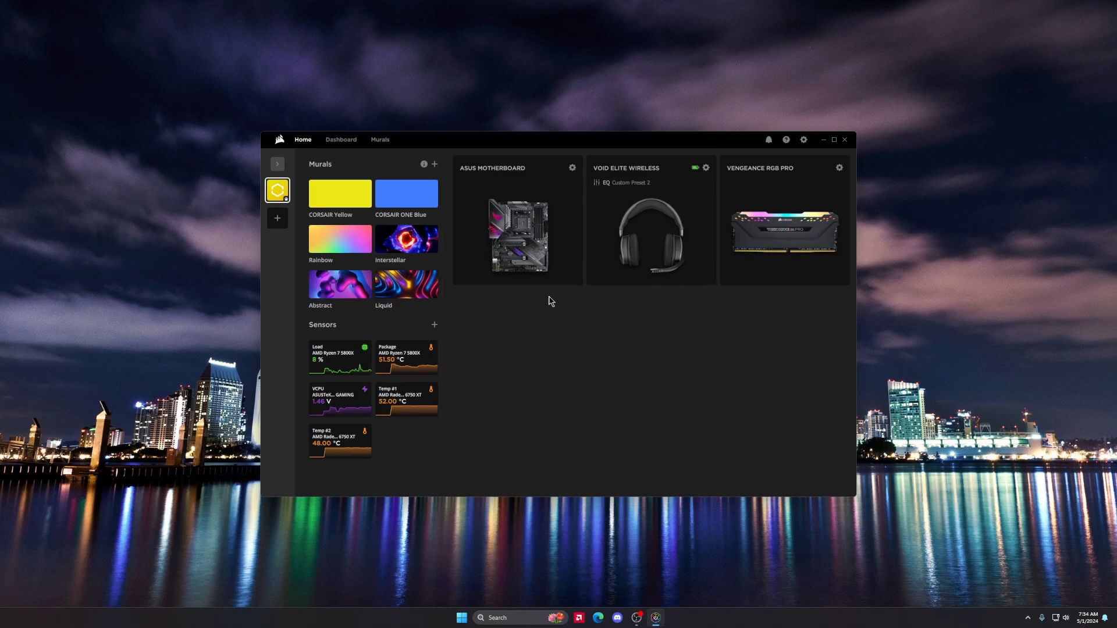
{"action": "mouse_move", "coordinate": [599, 314]}
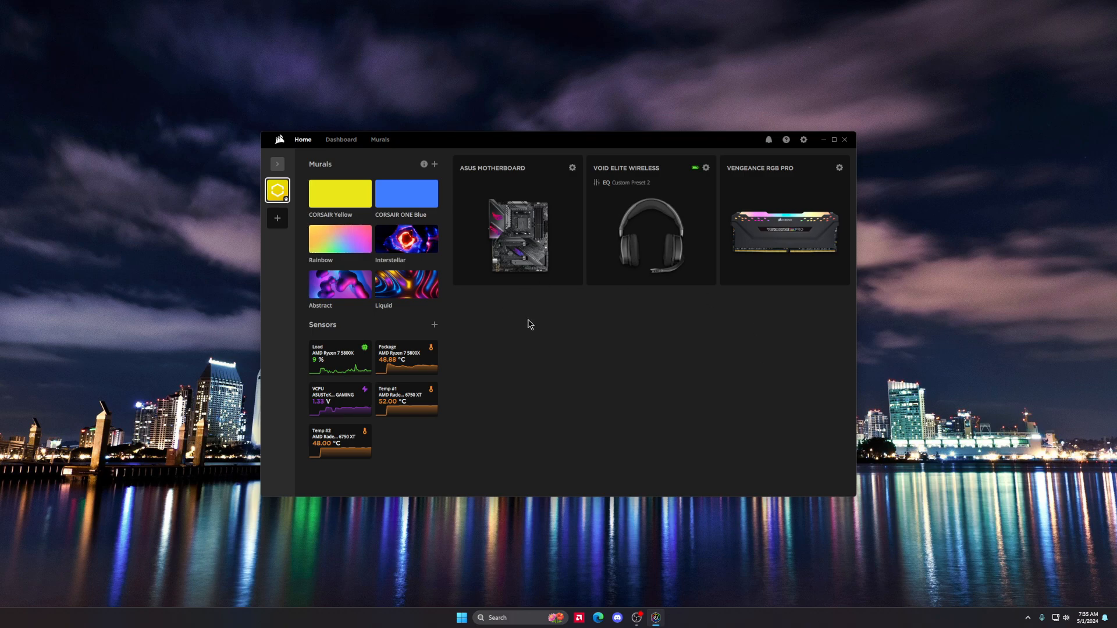
{"action": "mouse_move", "coordinate": [603, 346]}
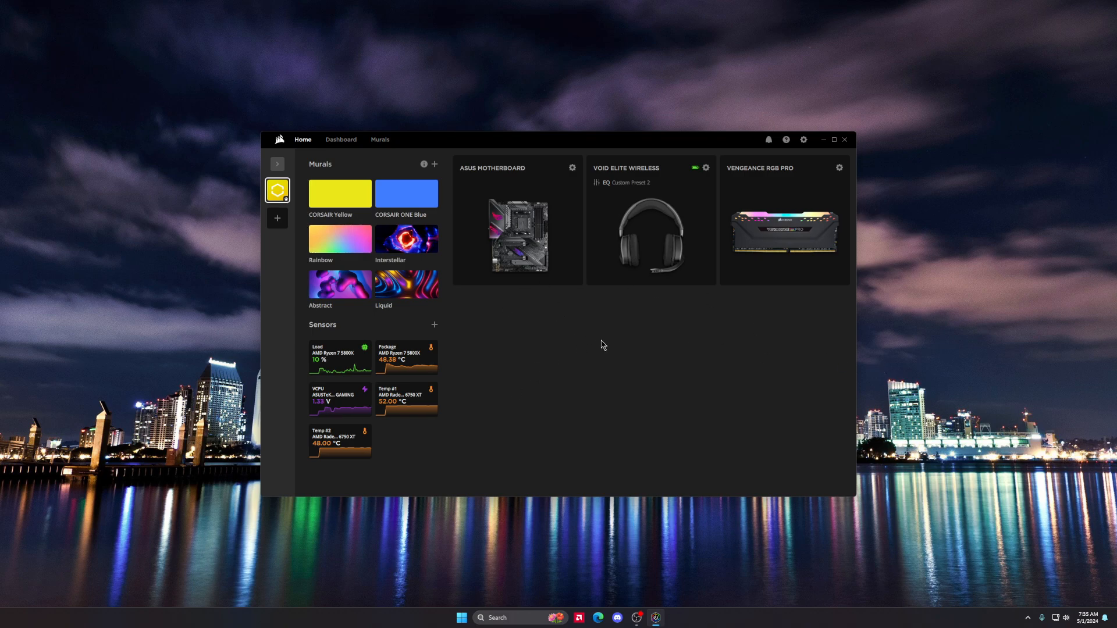
{"action": "mouse_move", "coordinate": [745, 346]}
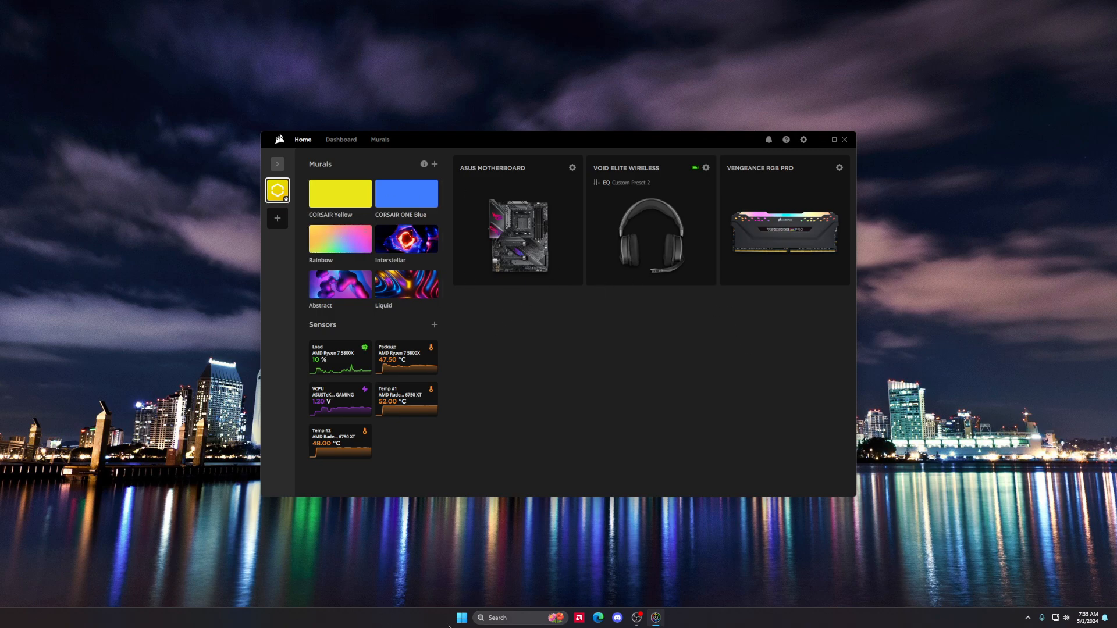
{"action": "left_click", "coordinate": [461, 618]}
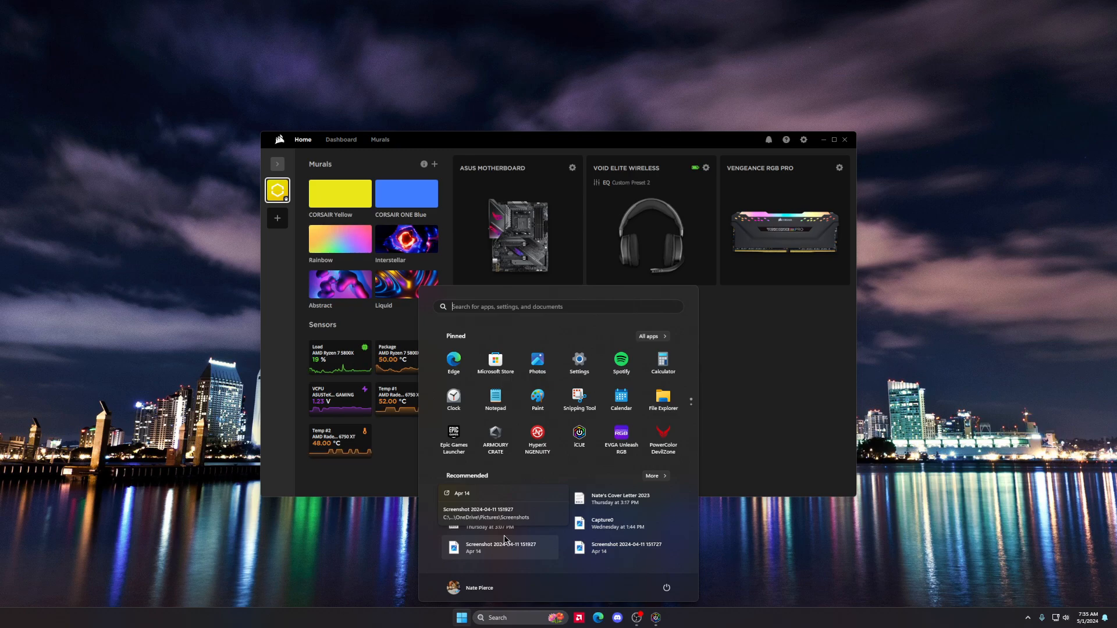
{"action": "type", "text": "com"}
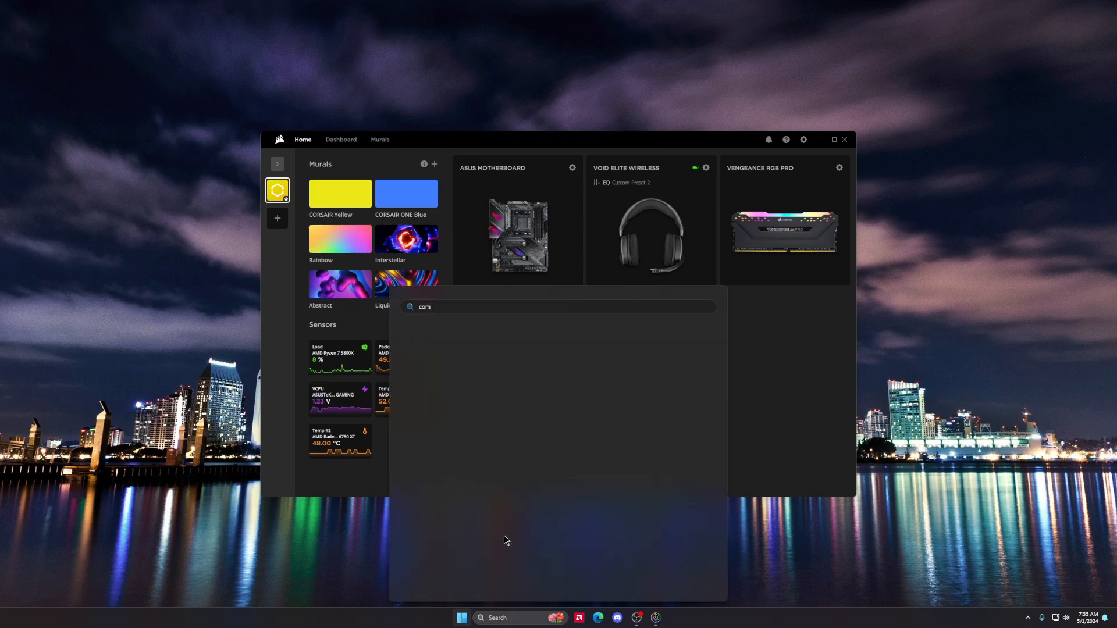
{"action": "type", "text": "puter Management"}
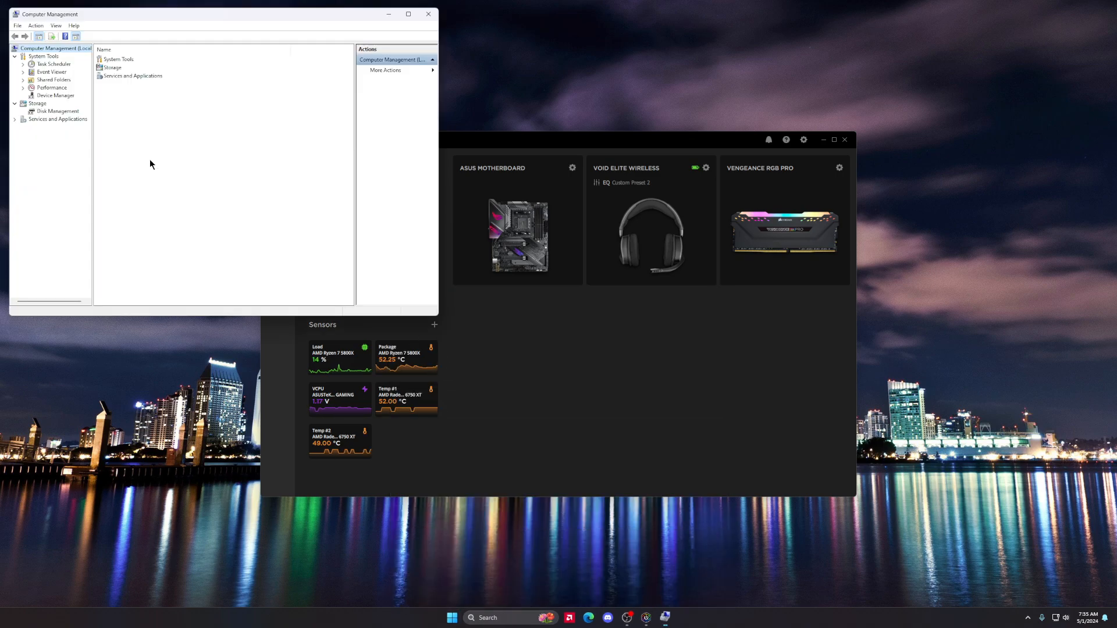
Step: Show Services in Computer Management and scroll down to the Corsair entries
{"action": "left_click", "coordinate": [57, 119]}
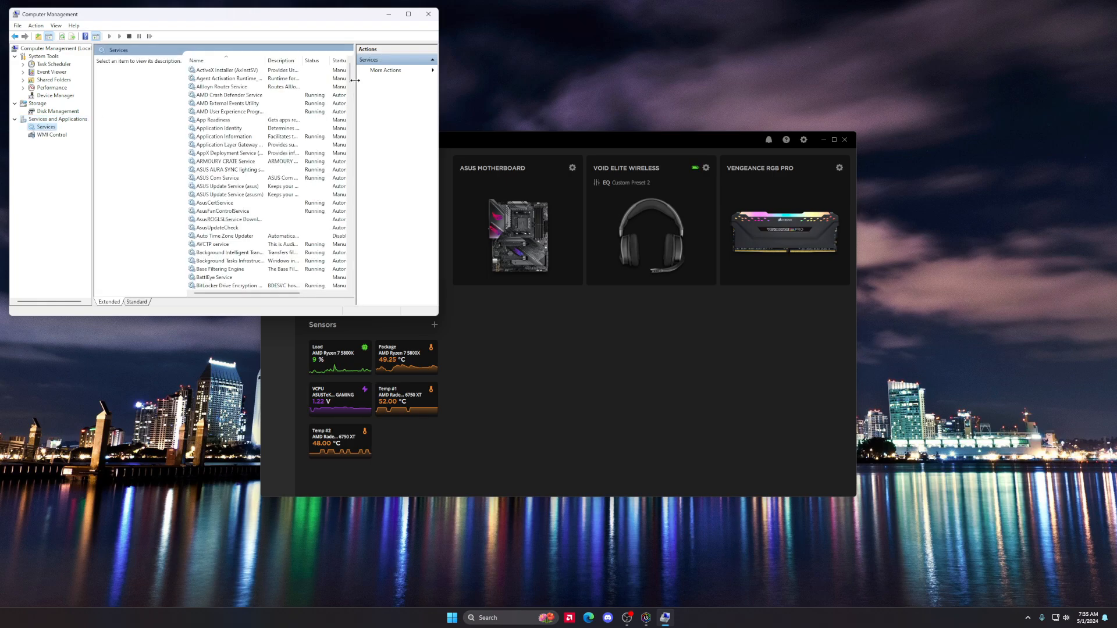
{"action": "scroll", "scroll_direction": "down", "scroll_amount": 3}
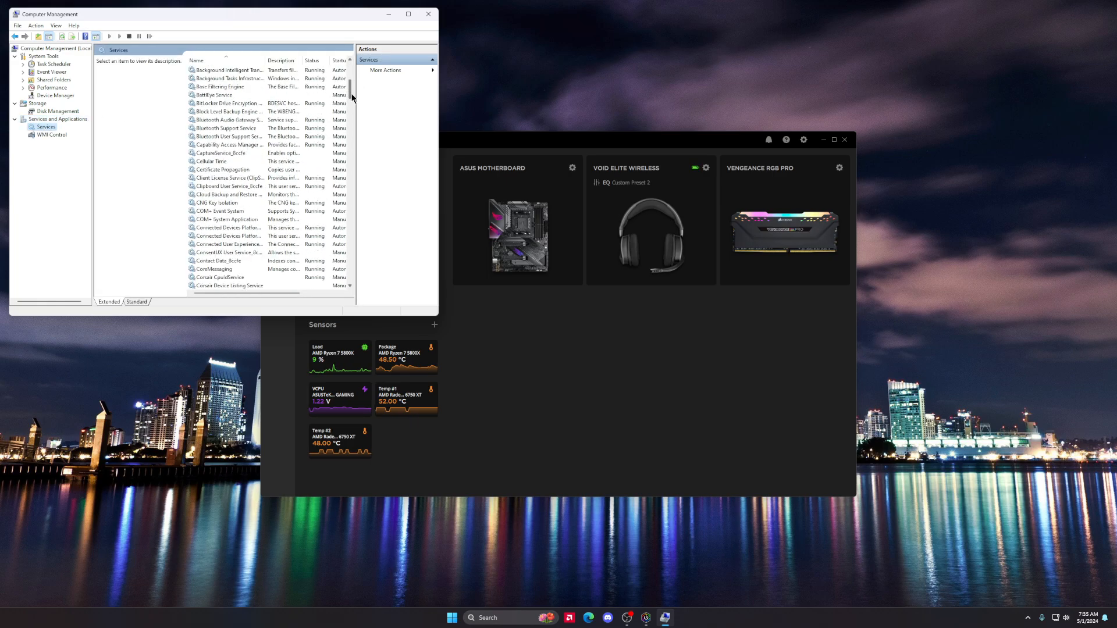
{"action": "scroll", "scroll_direction": "down", "scroll_amount": 3}
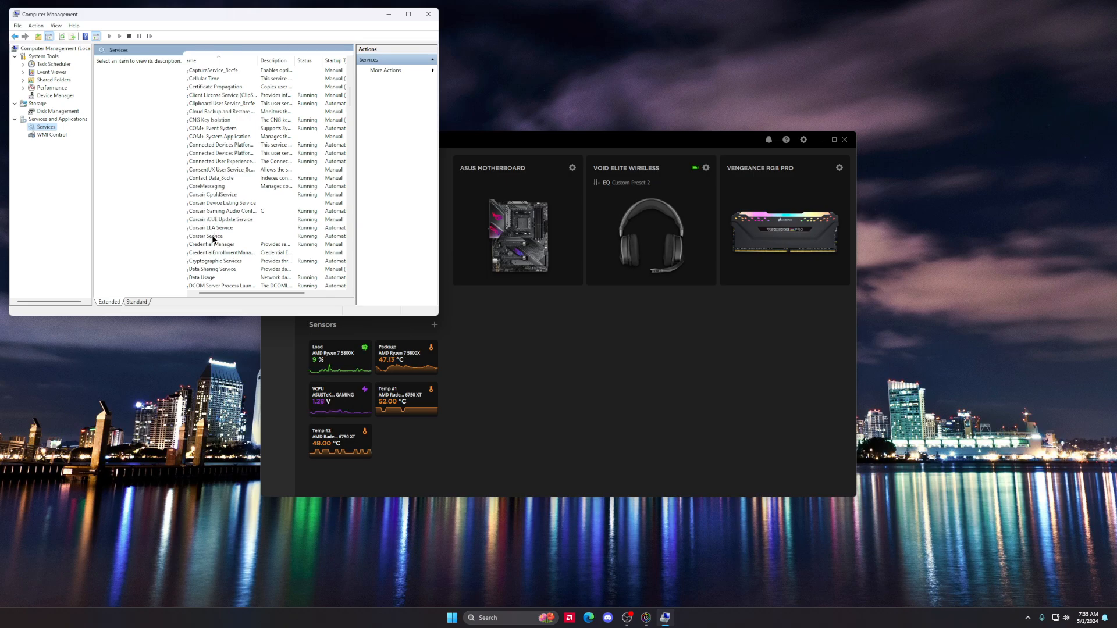
{"action": "mouse_move", "coordinate": [254, 263]}
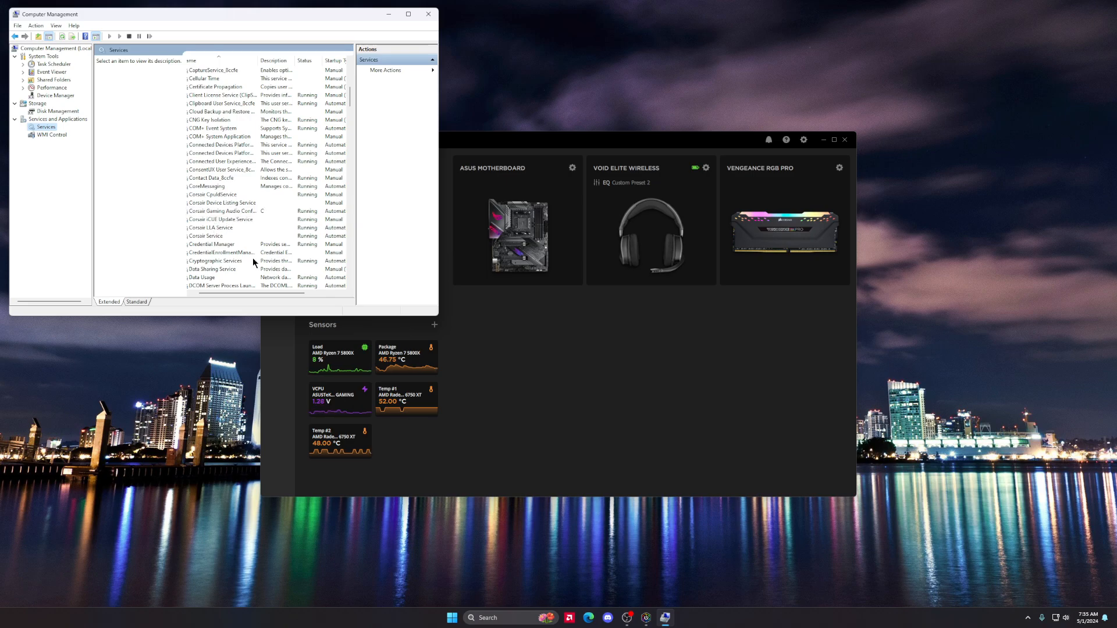
{"action": "mouse_move", "coordinate": [303, 209]}
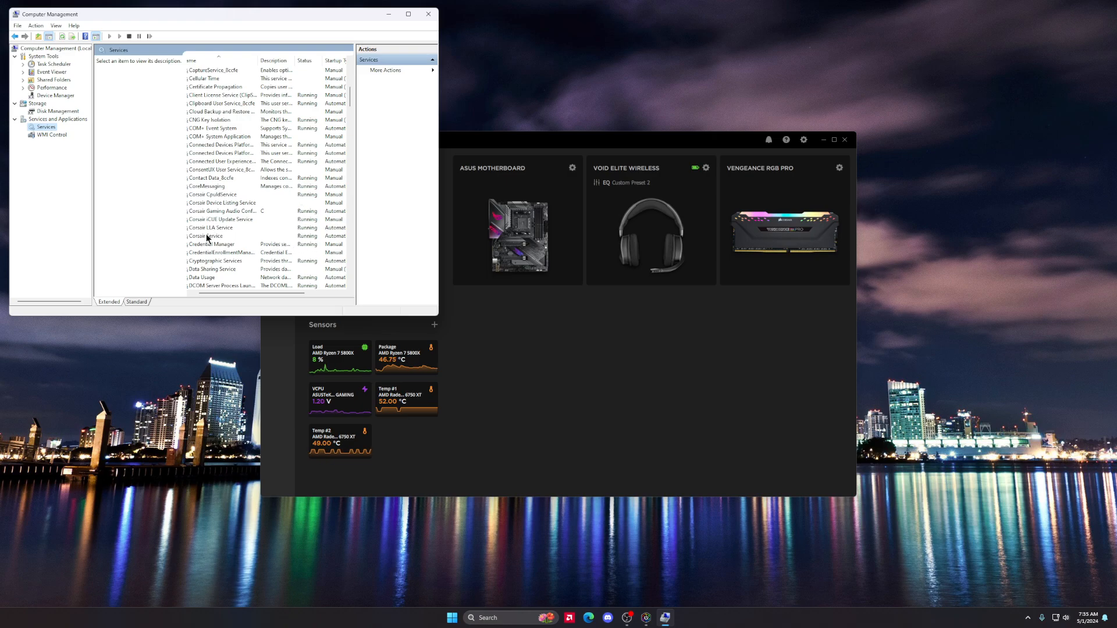
{"action": "mouse_move", "coordinate": [263, 246]}
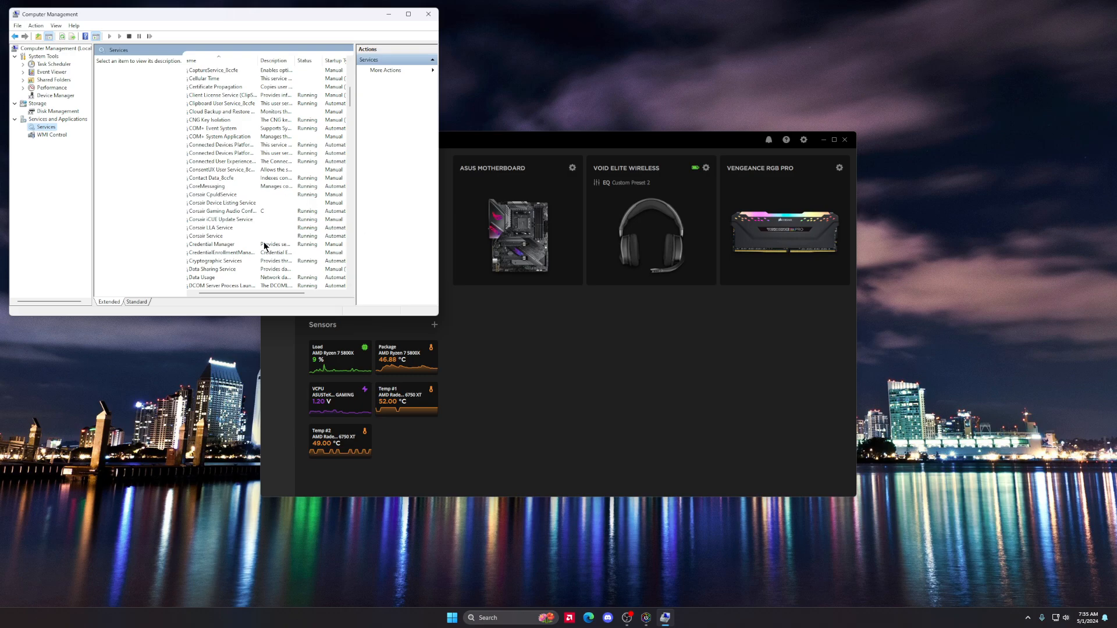
Step: Select the Corsair iCUE Update Service and restart it
{"action": "left_click", "coordinate": [221, 219]}
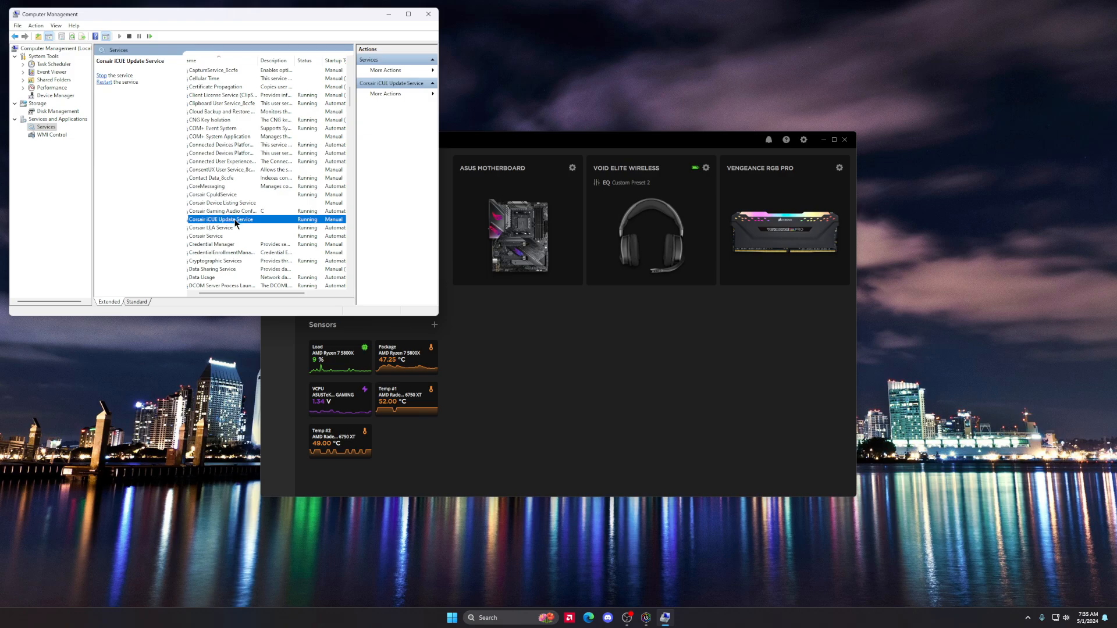
{"action": "mouse_move", "coordinate": [145, 93]}
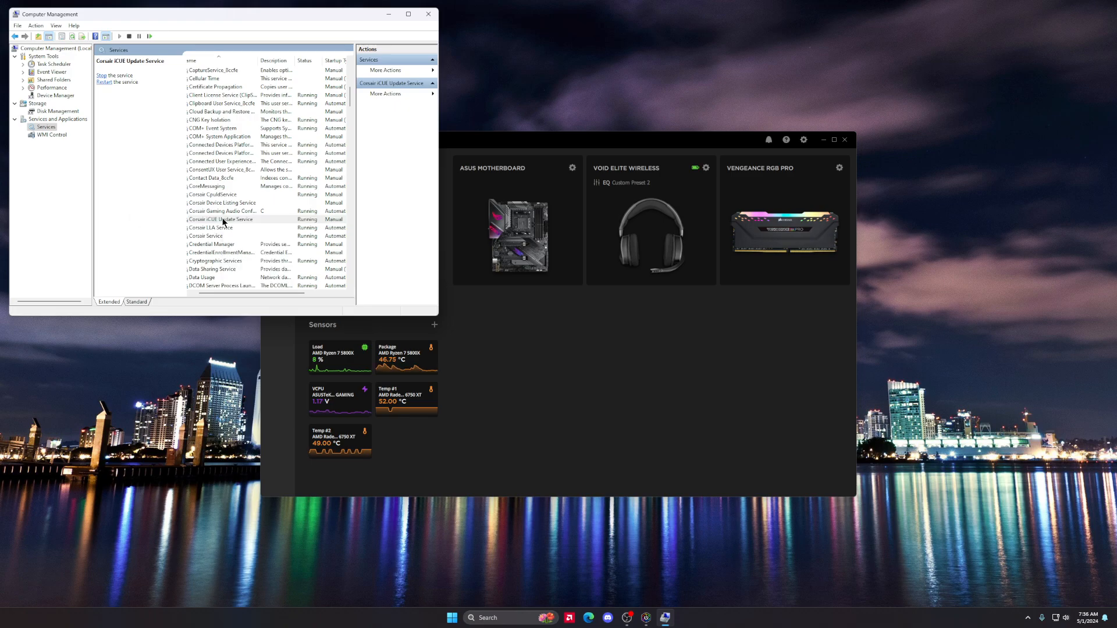
{"action": "left_click", "coordinate": [221, 218]}
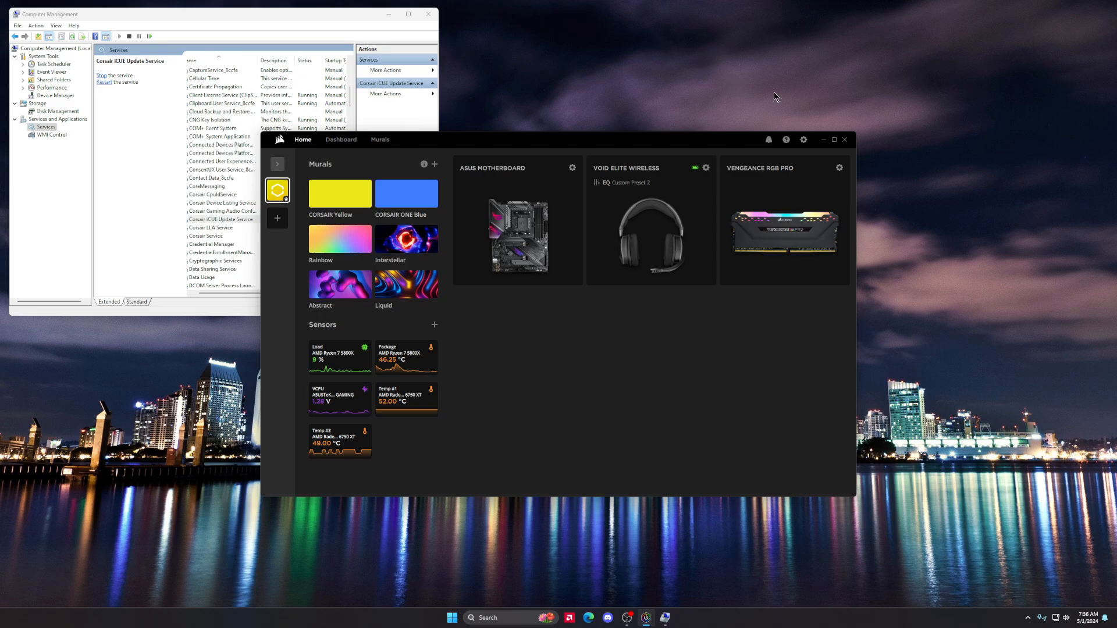
Step: Bring iCUE to the front and open its General settings from the gear icon
{"action": "left_click", "coordinate": [840, 168]}
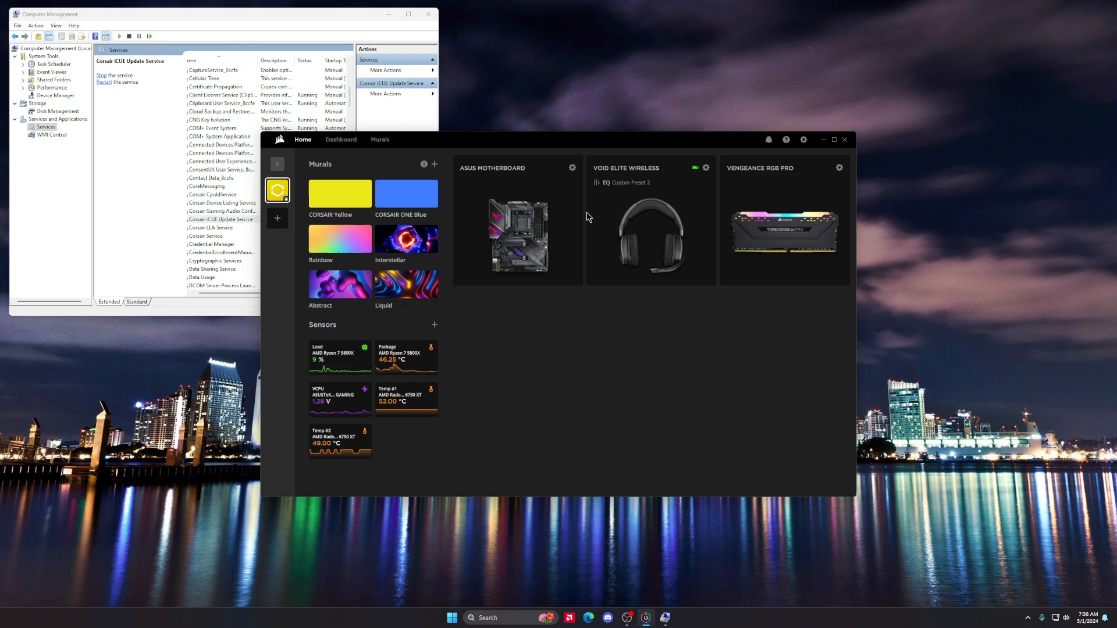
{"action": "mouse_move", "coordinate": [768, 197]}
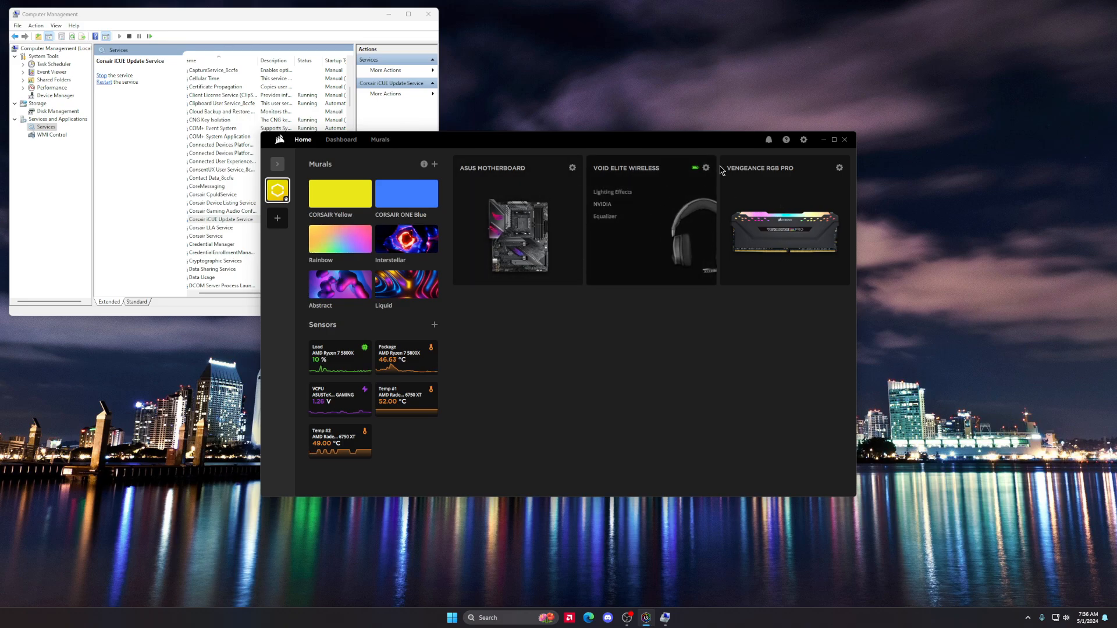
{"action": "left_click", "coordinate": [803, 140]}
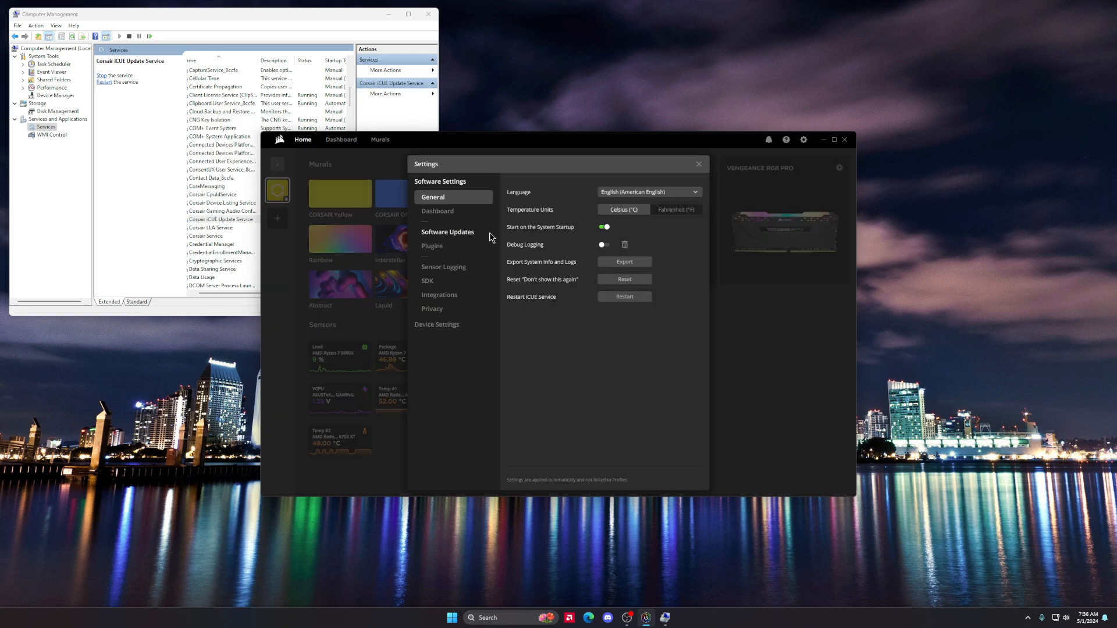
Step: Turn off Automatic Download under Software Updates, then close Settings
{"action": "left_click", "coordinate": [447, 232]}
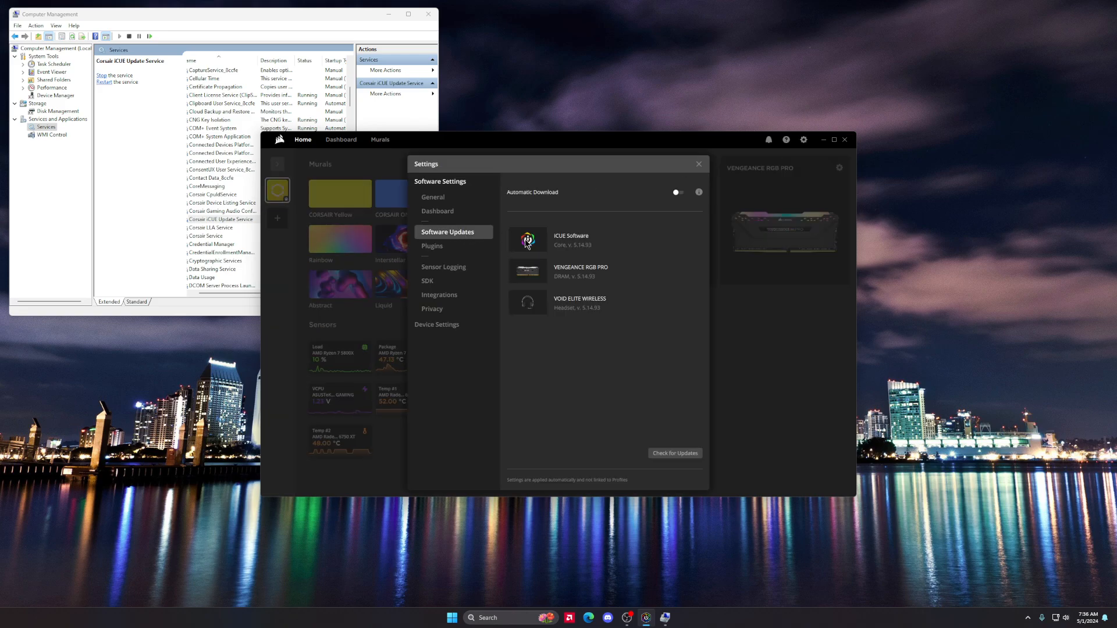
{"action": "mouse_move", "coordinate": [805, 202]}
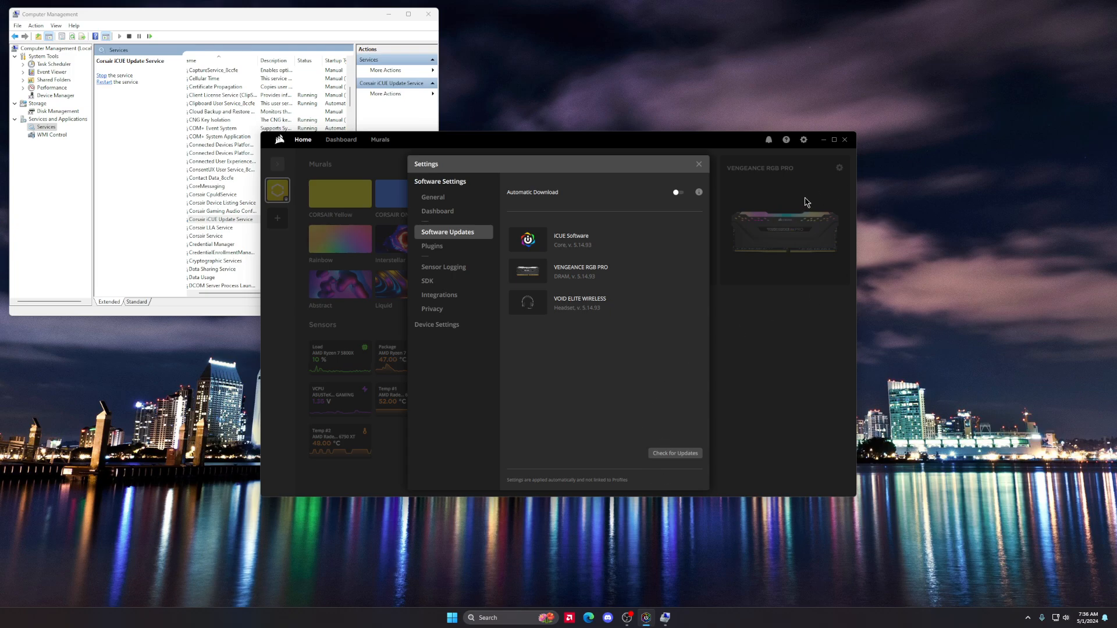
{"action": "mouse_move", "coordinate": [589, 396]}
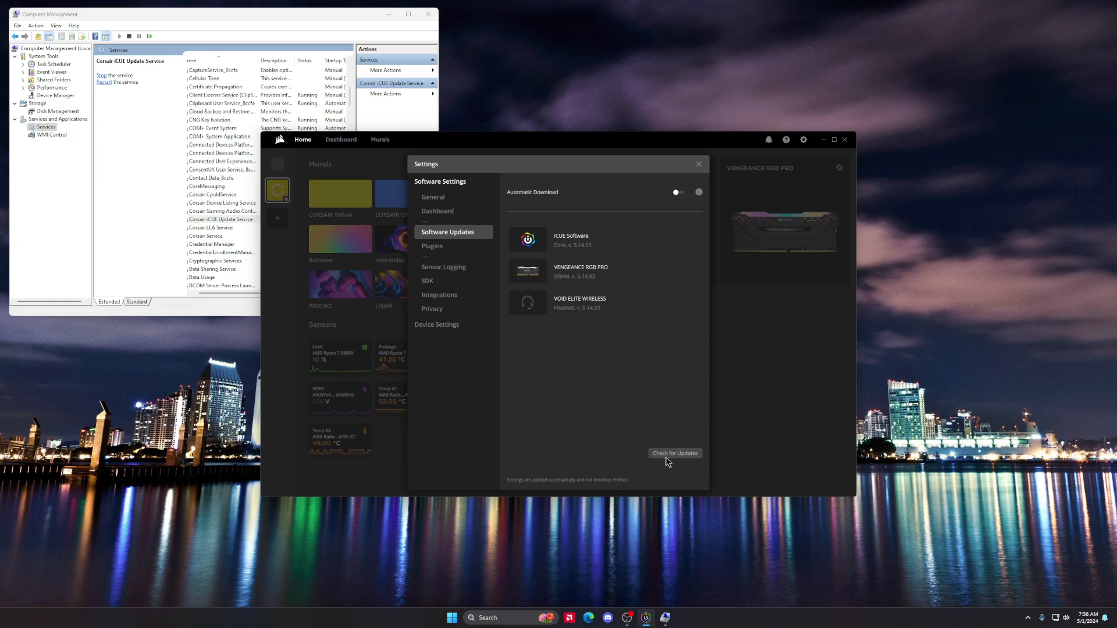
{"action": "mouse_move", "coordinate": [540, 251]}
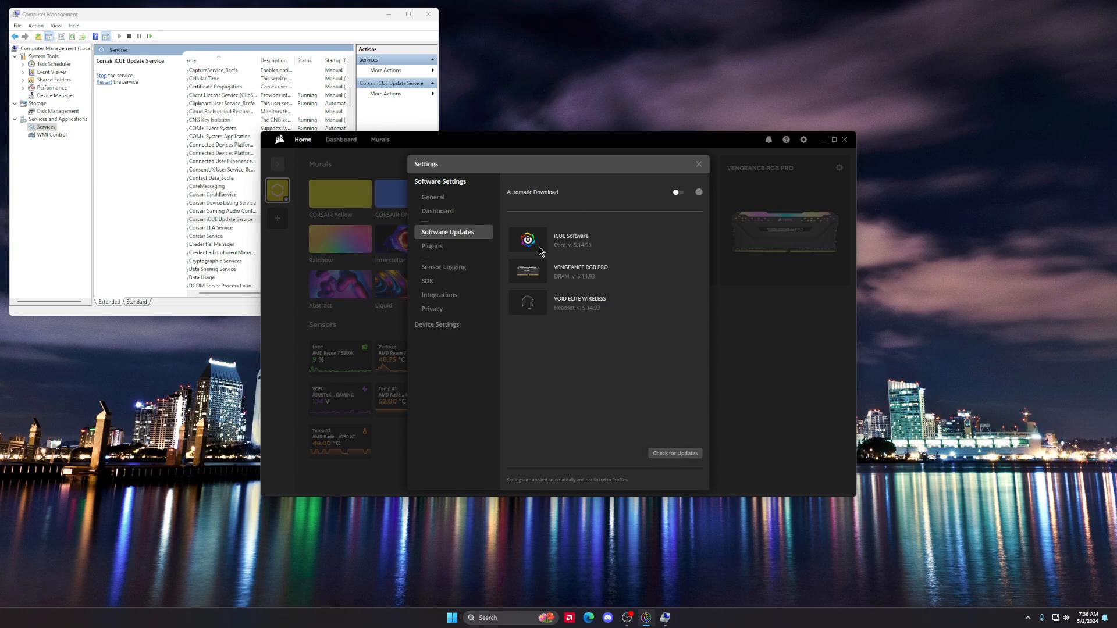
{"action": "mouse_move", "coordinate": [585, 277]}
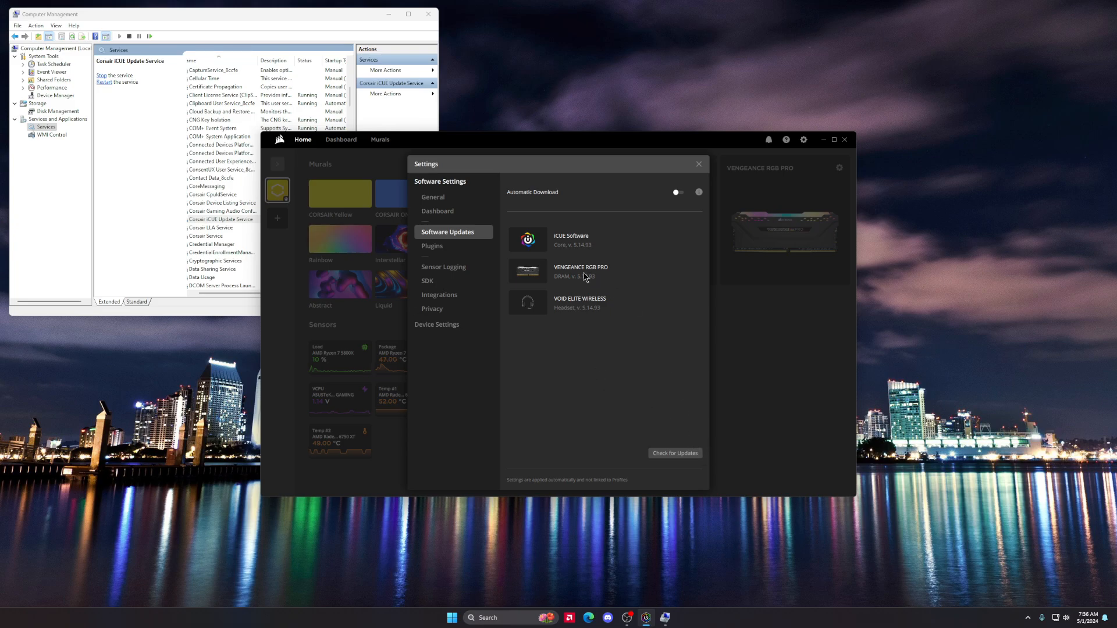
{"action": "mouse_move", "coordinate": [578, 340]}
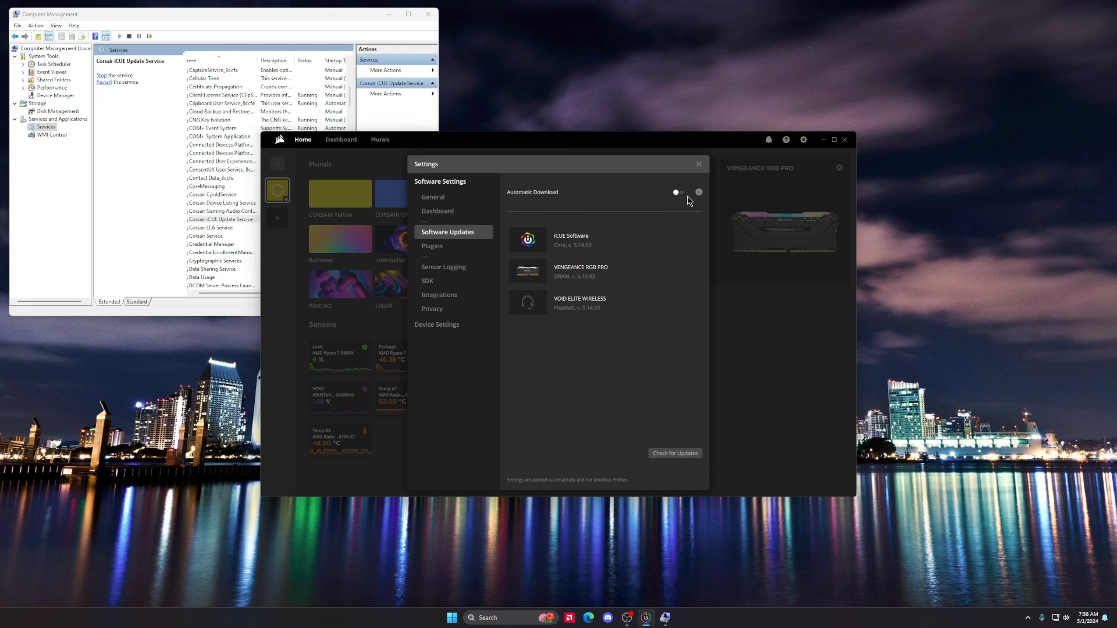
{"action": "mouse_move", "coordinate": [662, 233]}
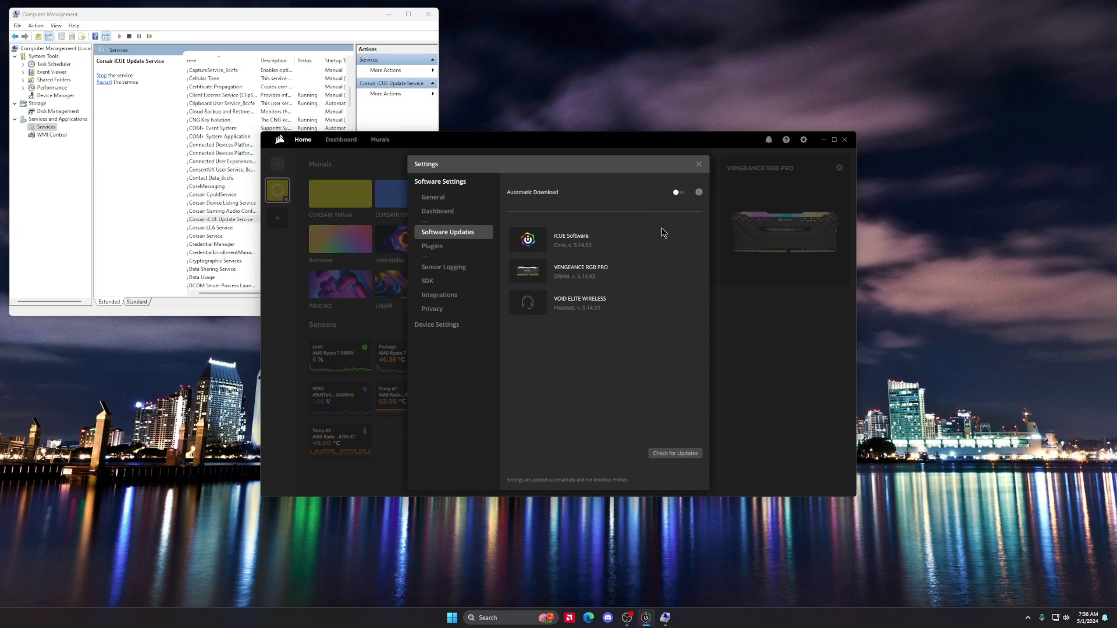
{"action": "mouse_move", "coordinate": [636, 257]}
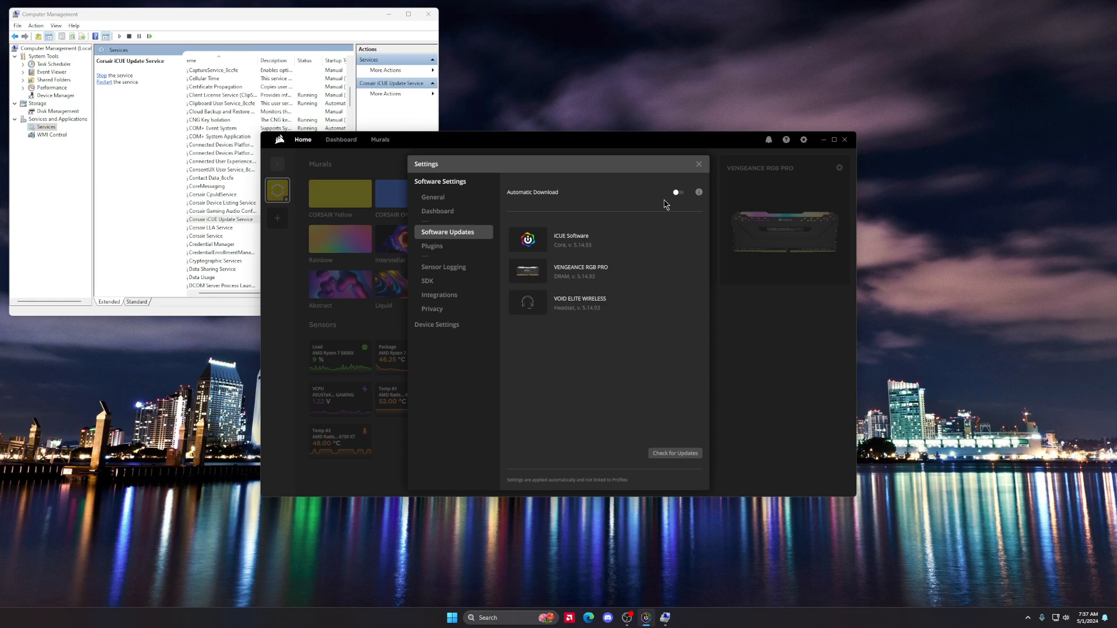
{"action": "mouse_move", "coordinate": [638, 235]}
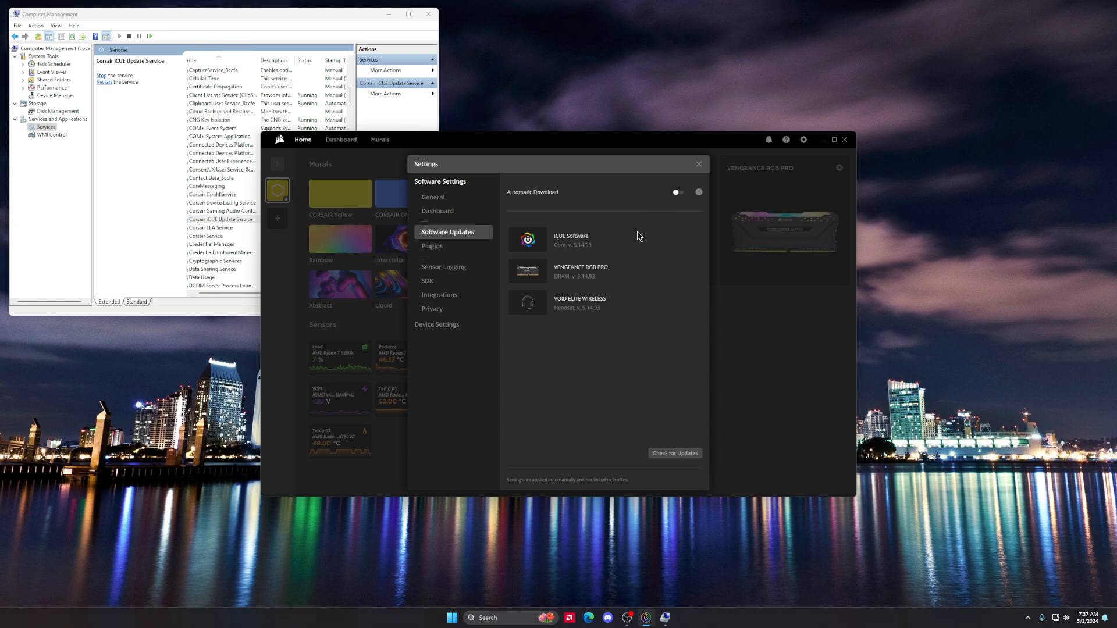
{"action": "mouse_move", "coordinate": [673, 235]}
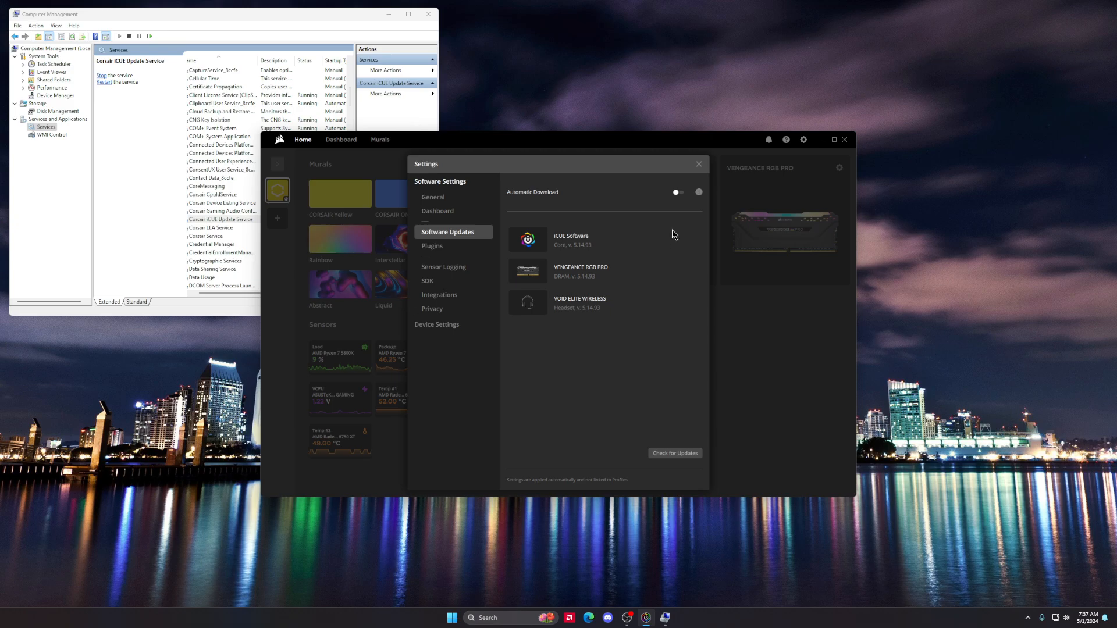
{"action": "mouse_move", "coordinate": [648, 276]}
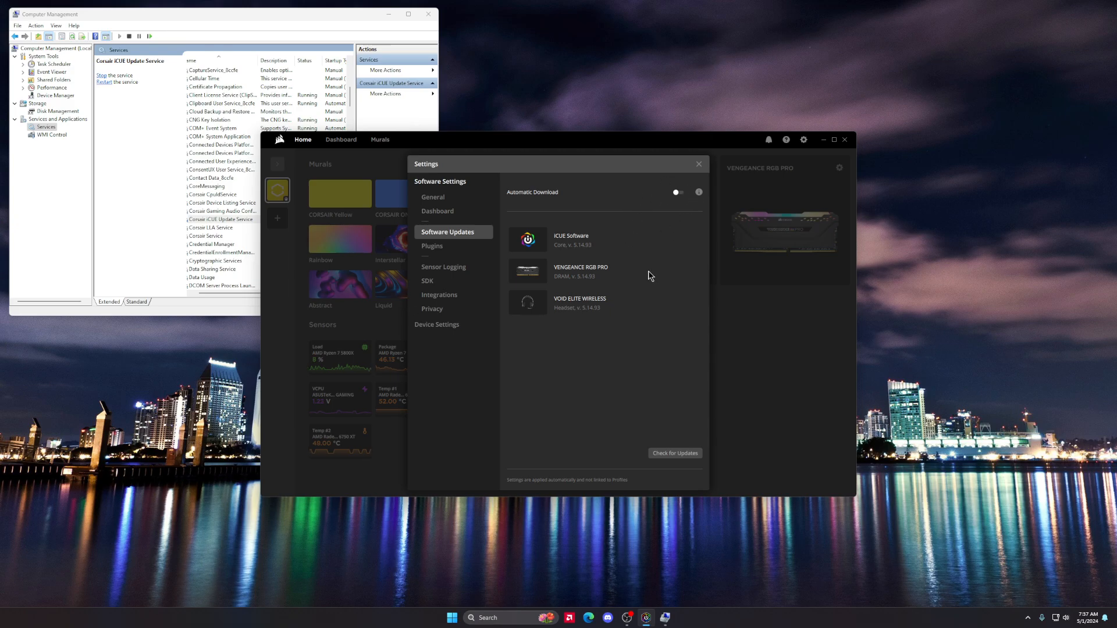
{"action": "mouse_move", "coordinate": [638, 263]}
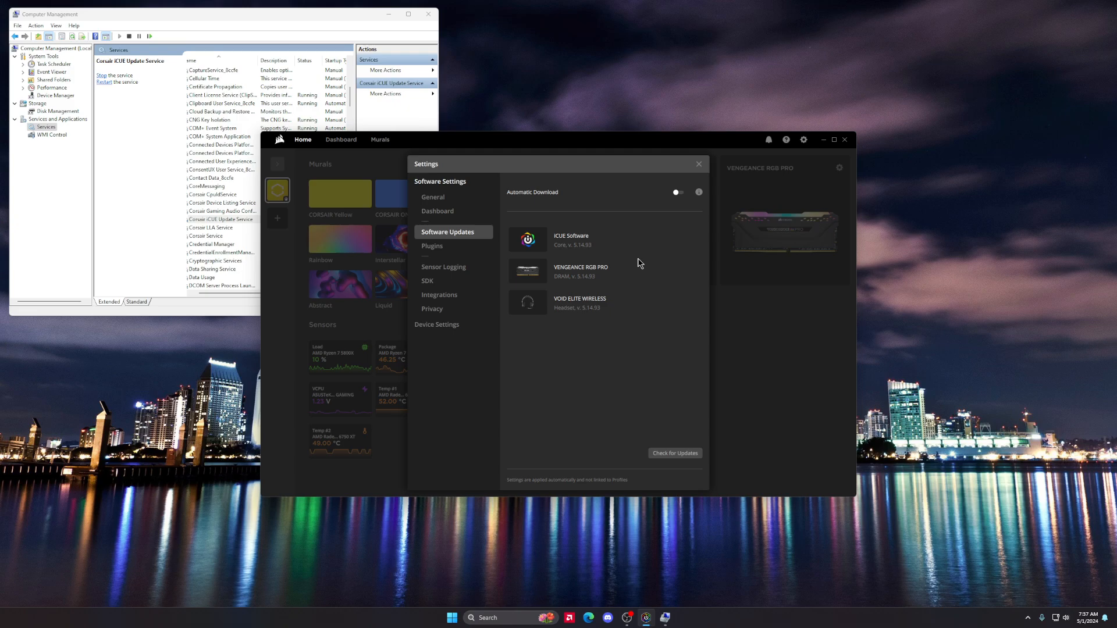
{"action": "mouse_move", "coordinate": [340, 139]}
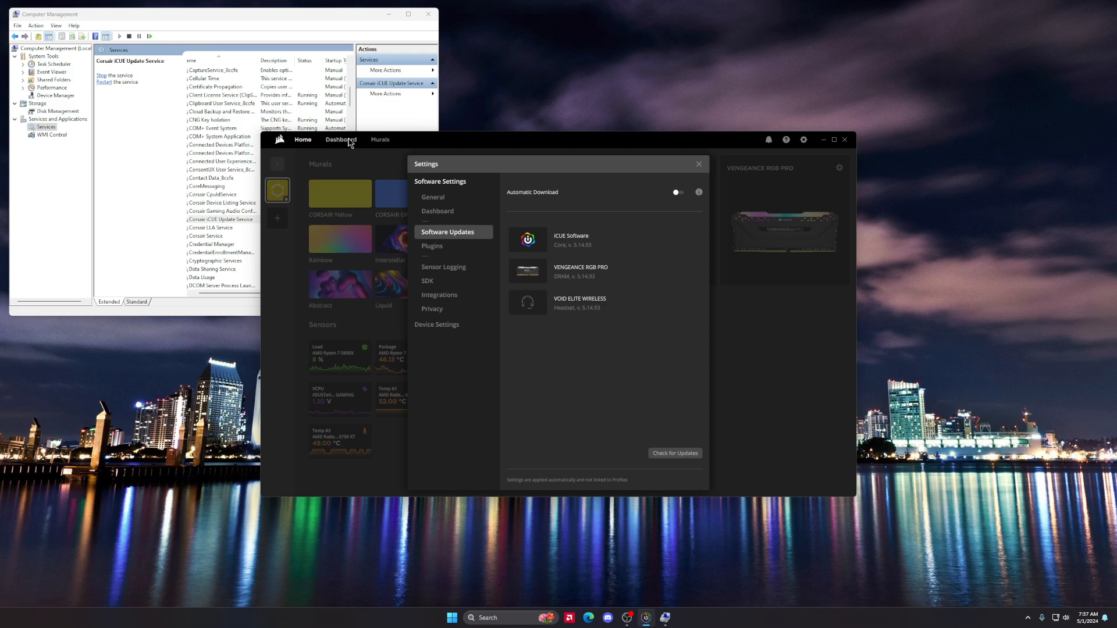
{"action": "mouse_move", "coordinate": [592, 271]}
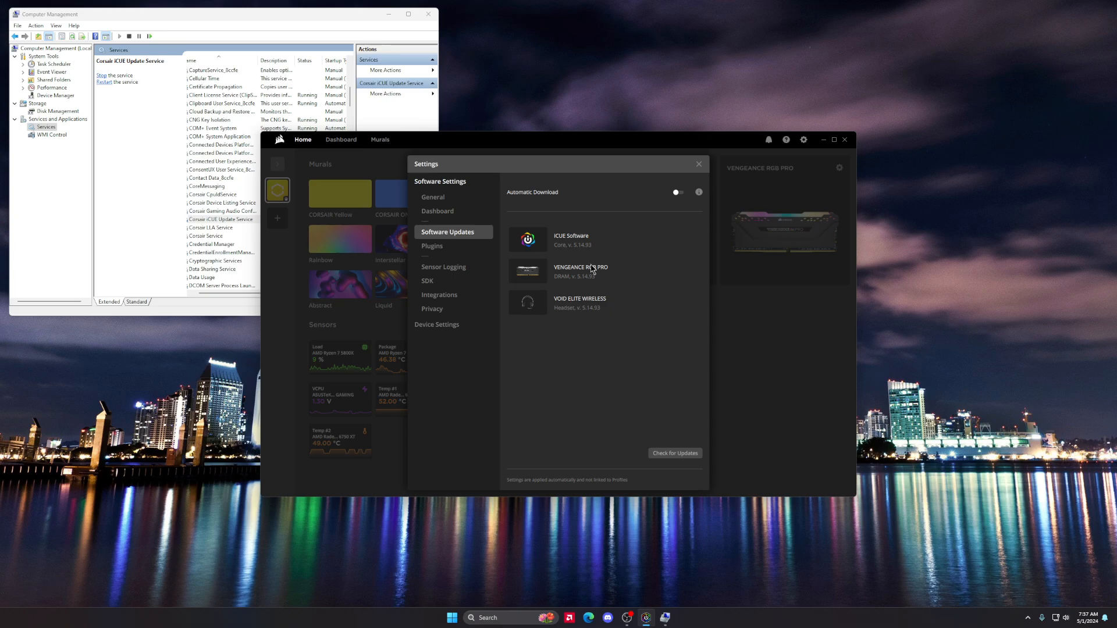
{"action": "mouse_move", "coordinate": [657, 291]}
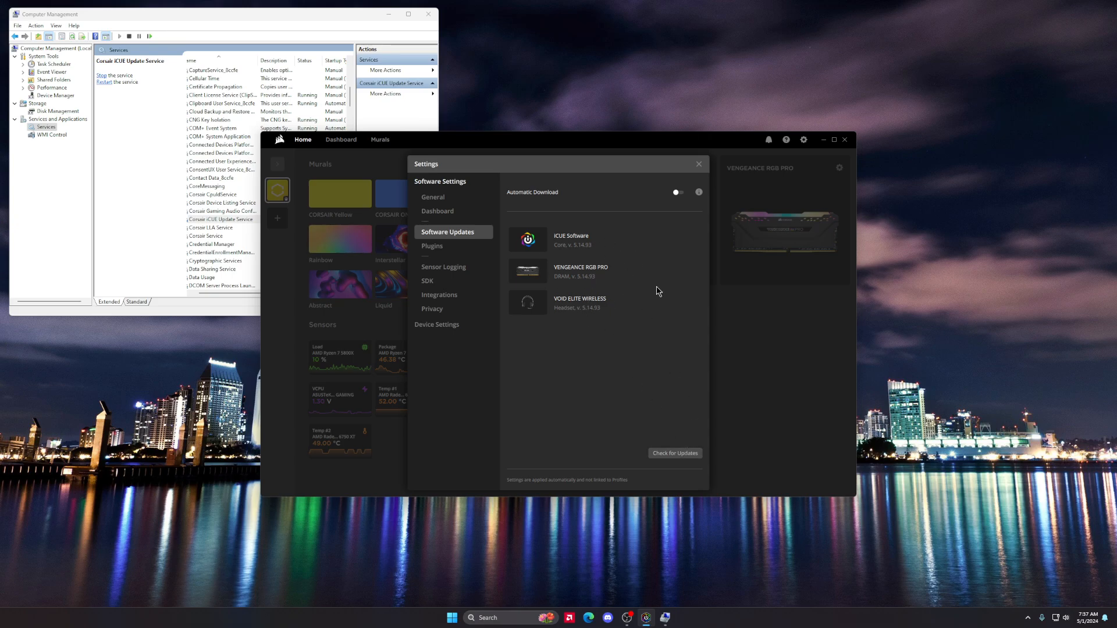
{"action": "mouse_move", "coordinate": [683, 427]}
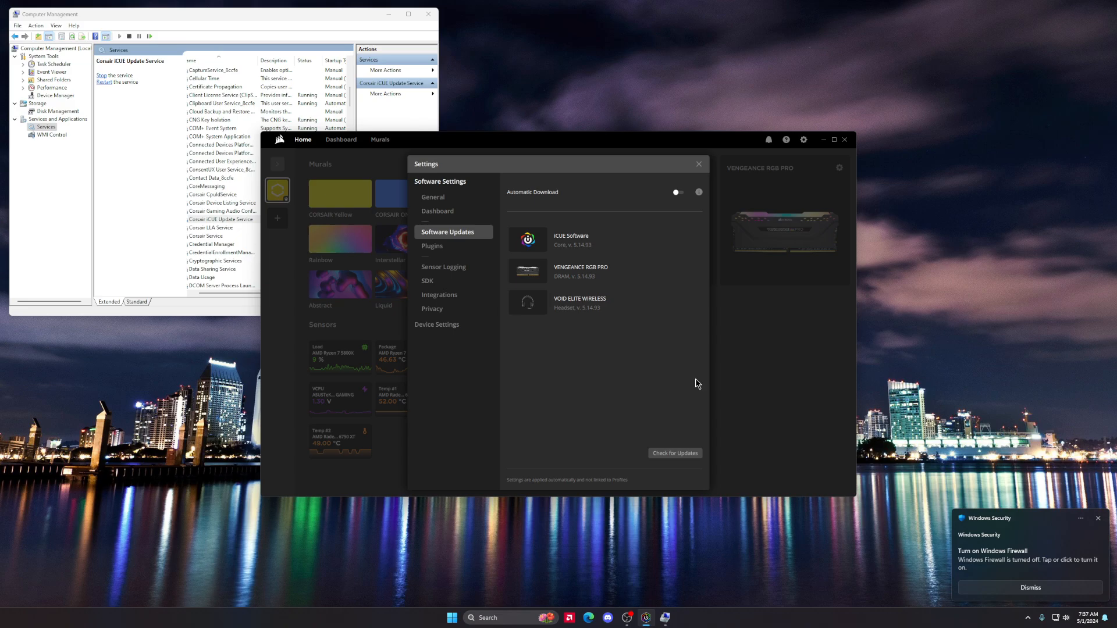
{"action": "mouse_move", "coordinate": [701, 374]}
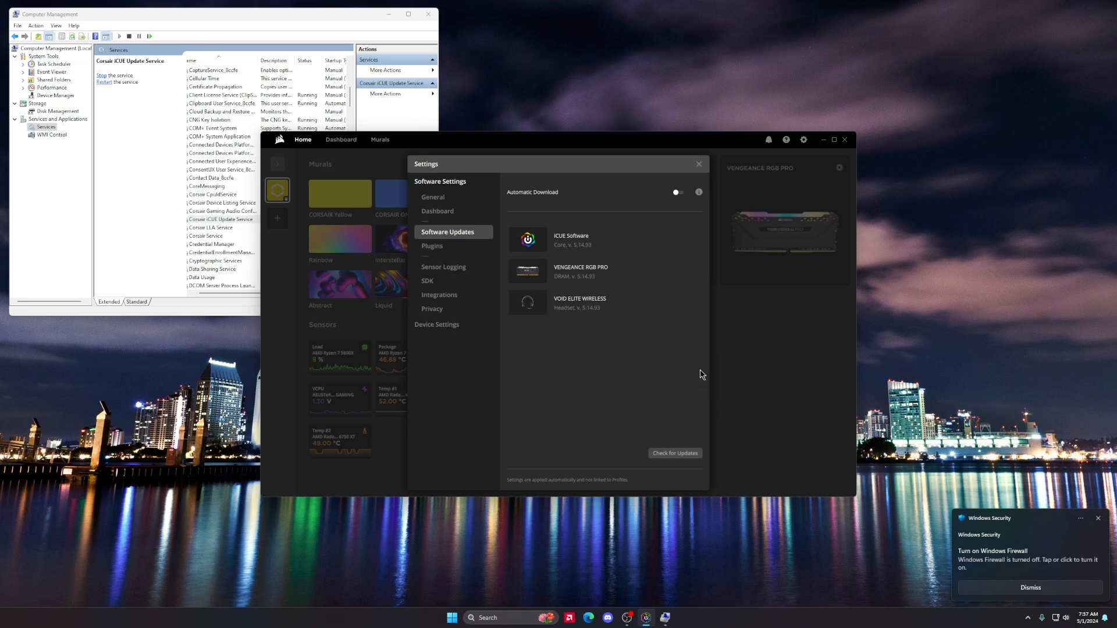
{"action": "mouse_move", "coordinate": [726, 370]}
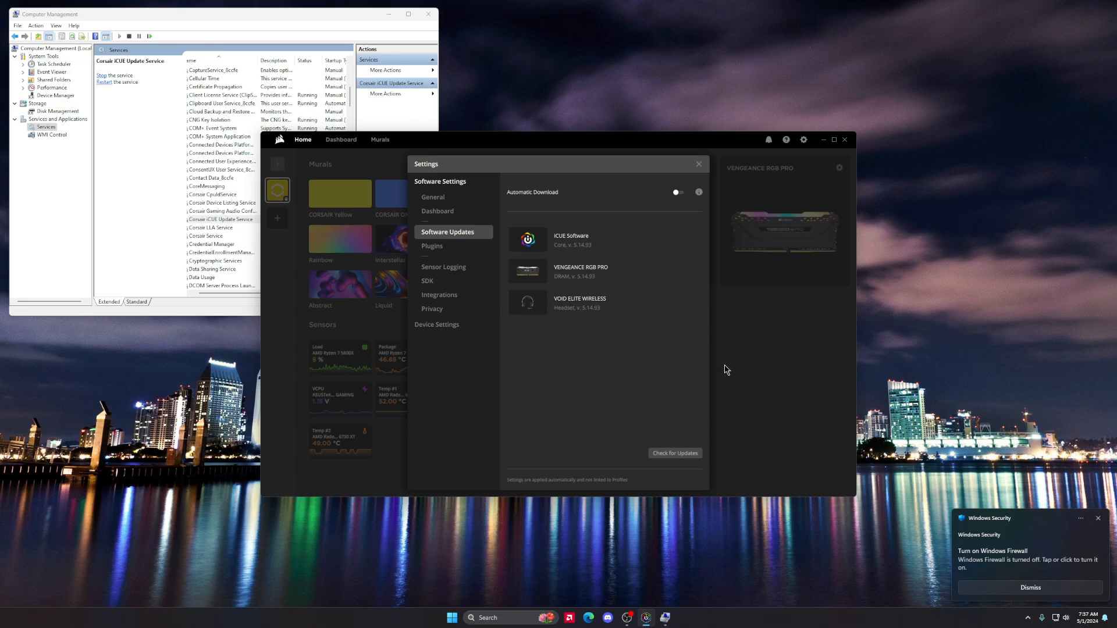
{"action": "mouse_move", "coordinate": [723, 378]}
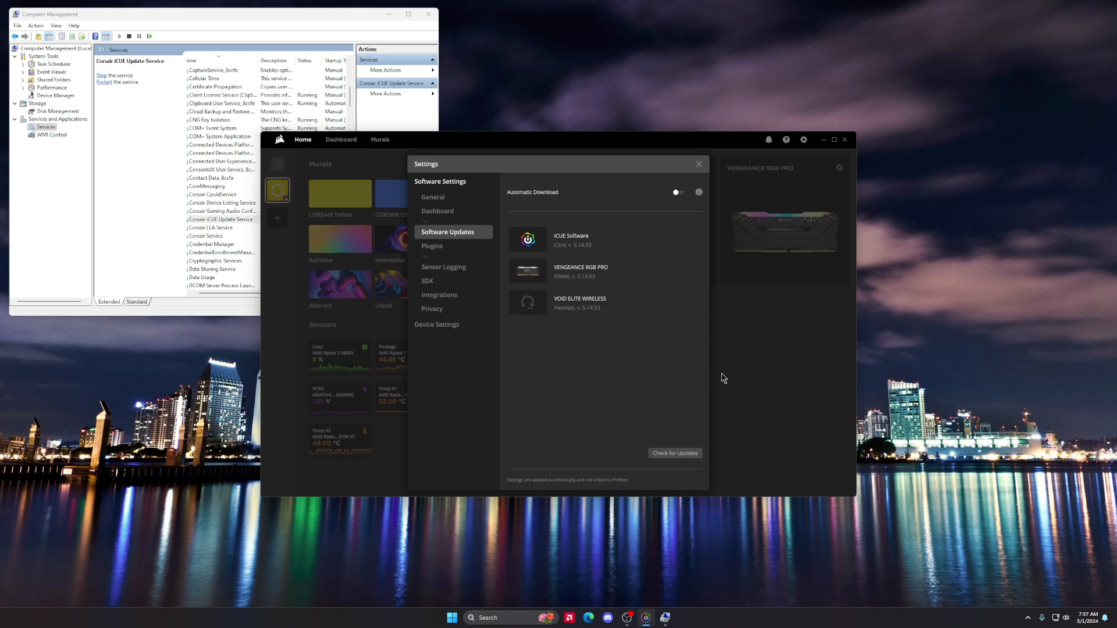
{"action": "mouse_move", "coordinate": [663, 383]}
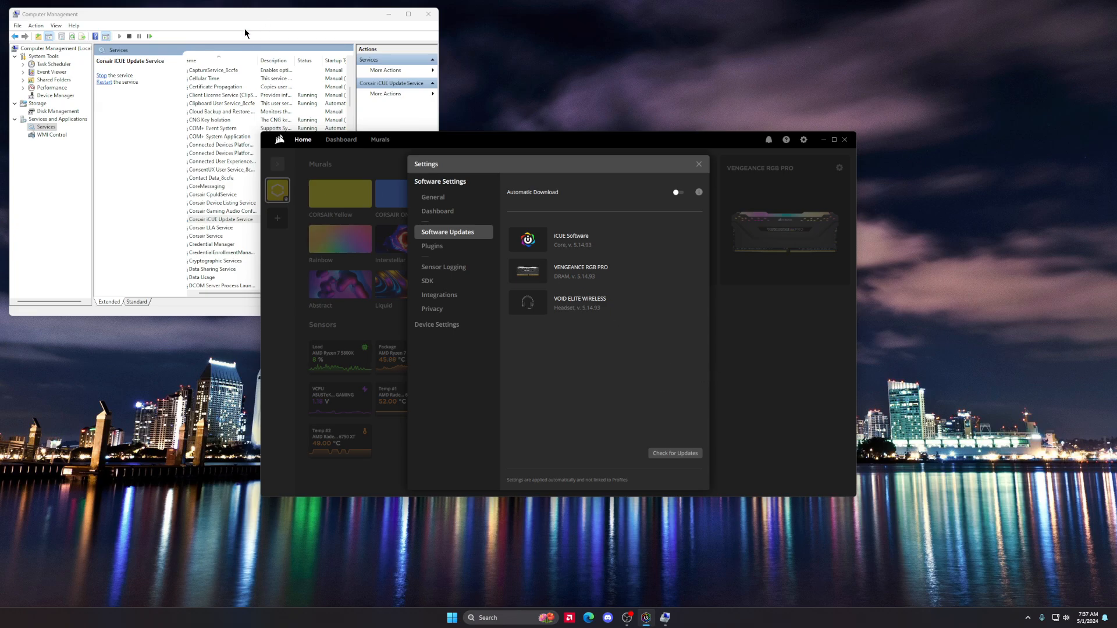
{"action": "mouse_move", "coordinate": [655, 232]}
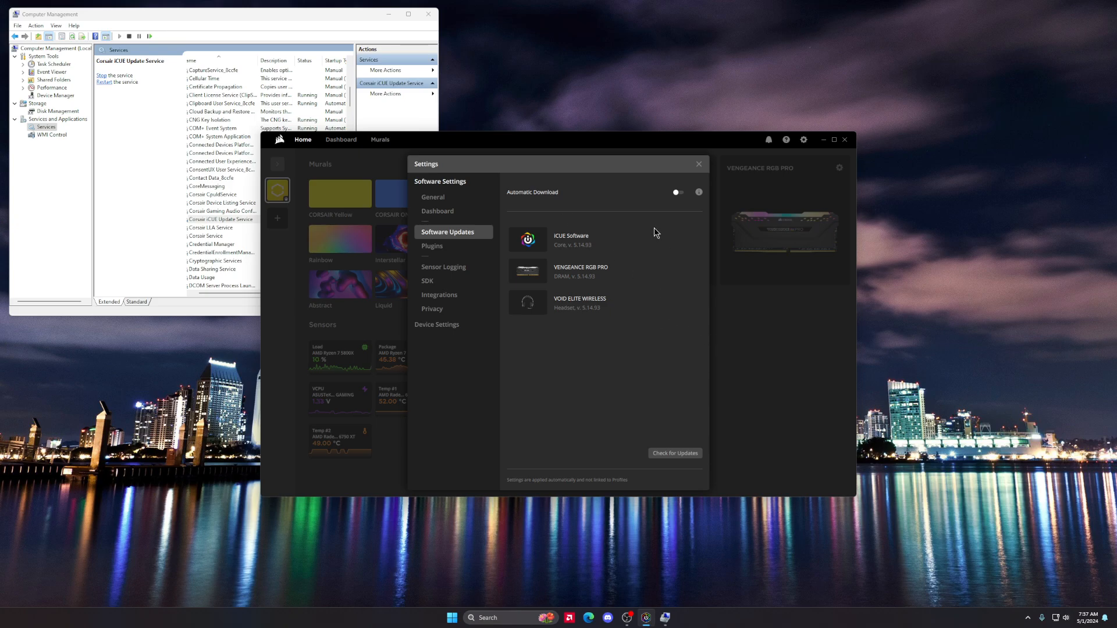
{"action": "mouse_move", "coordinate": [660, 220]}
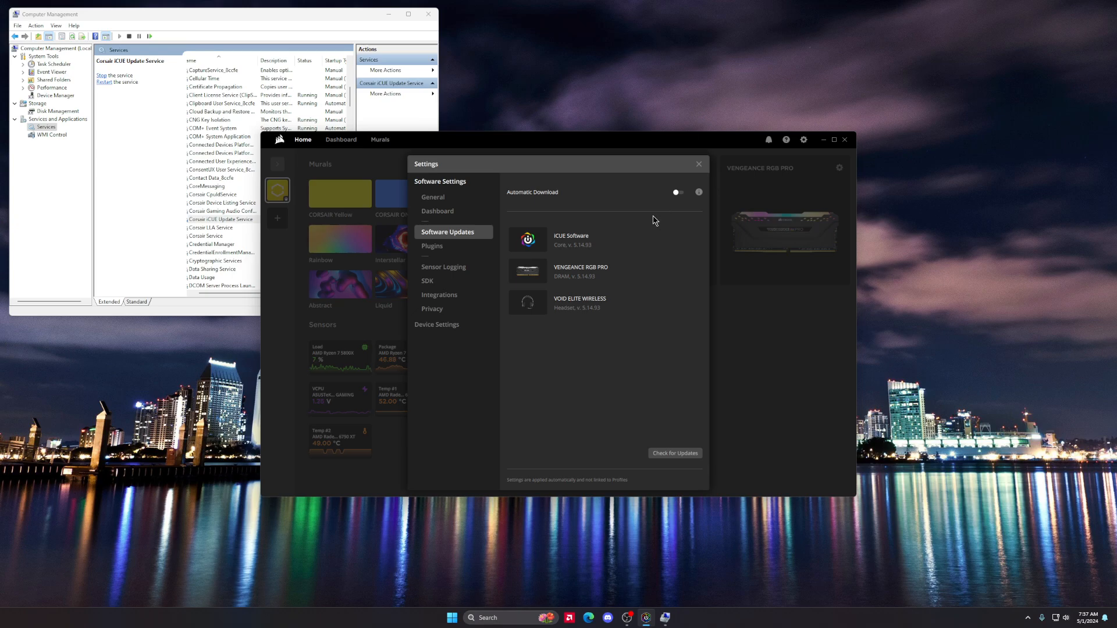
{"action": "mouse_move", "coordinate": [566, 262]}
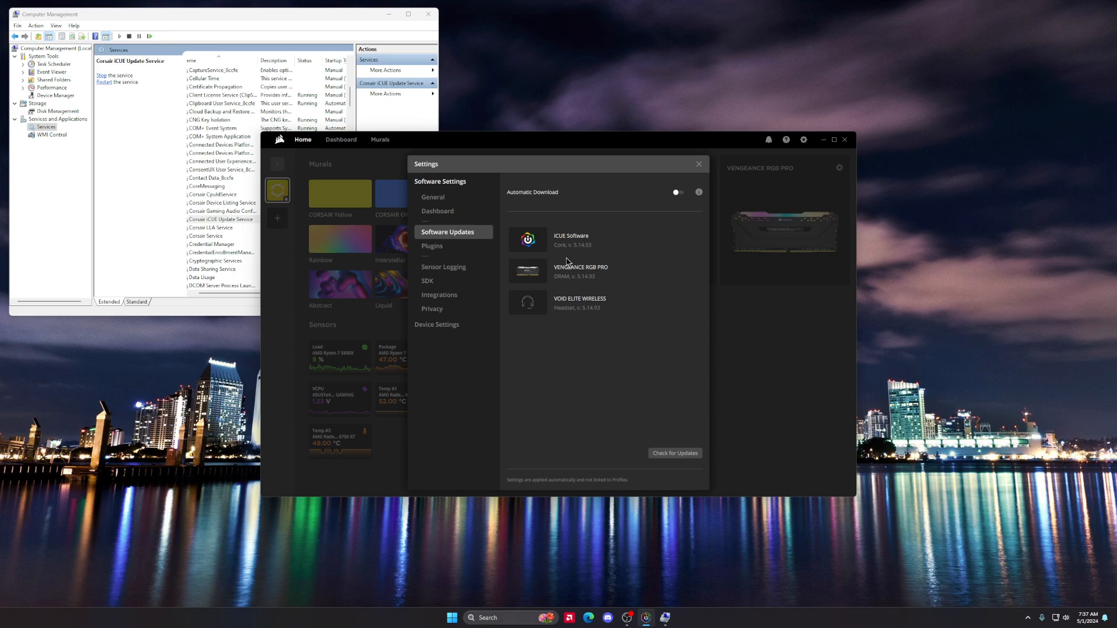
{"action": "mouse_move", "coordinate": [570, 258]}
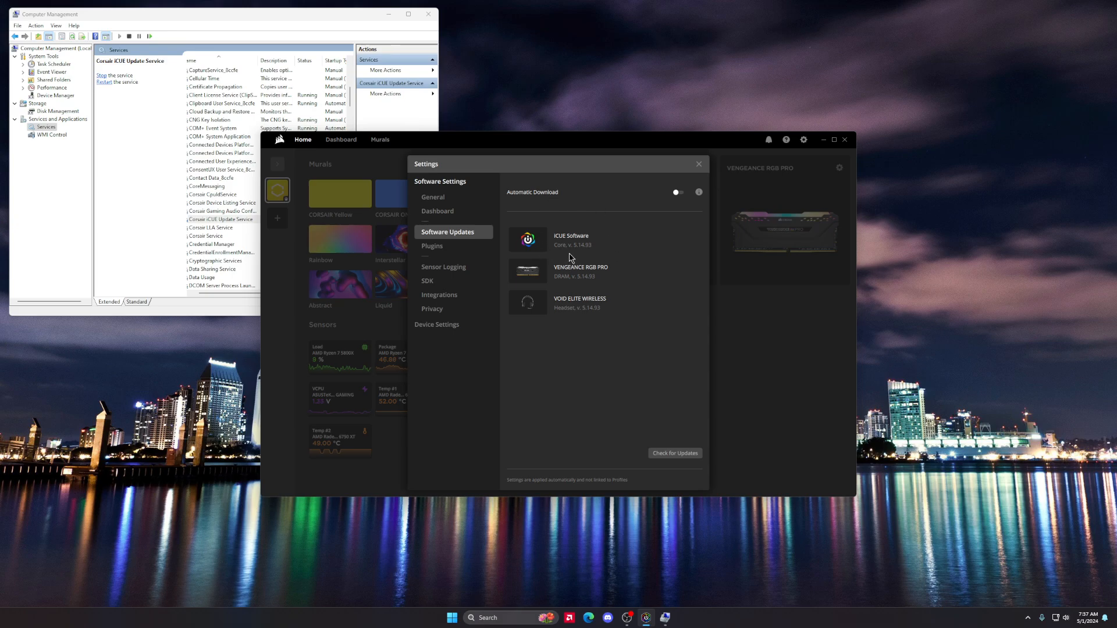
{"action": "mouse_move", "coordinate": [625, 323]}
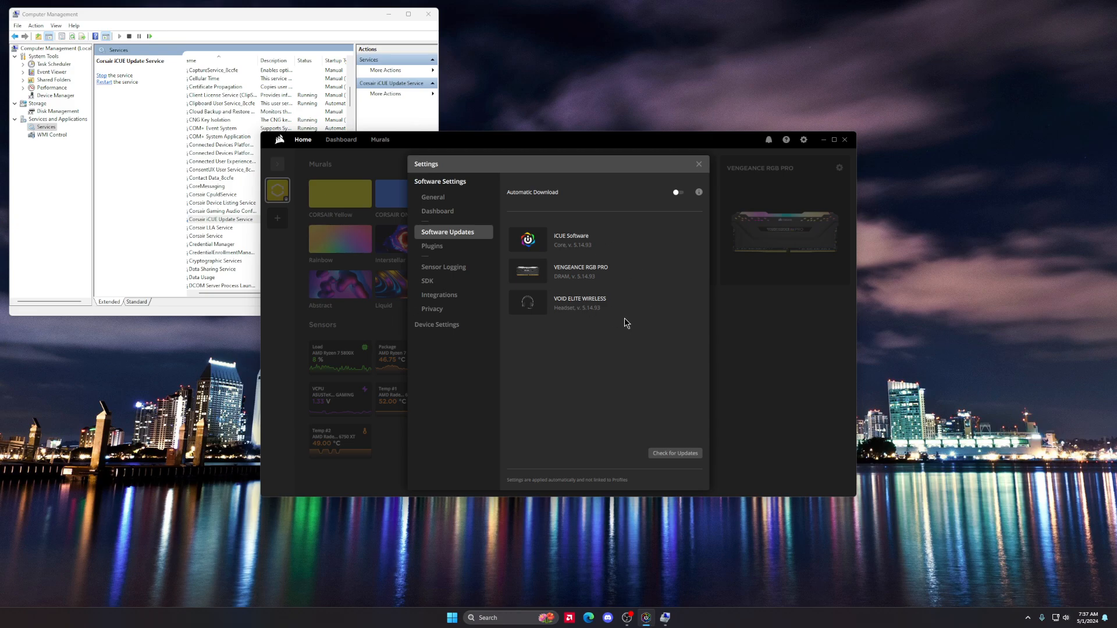
{"action": "mouse_move", "coordinate": [652, 348]}
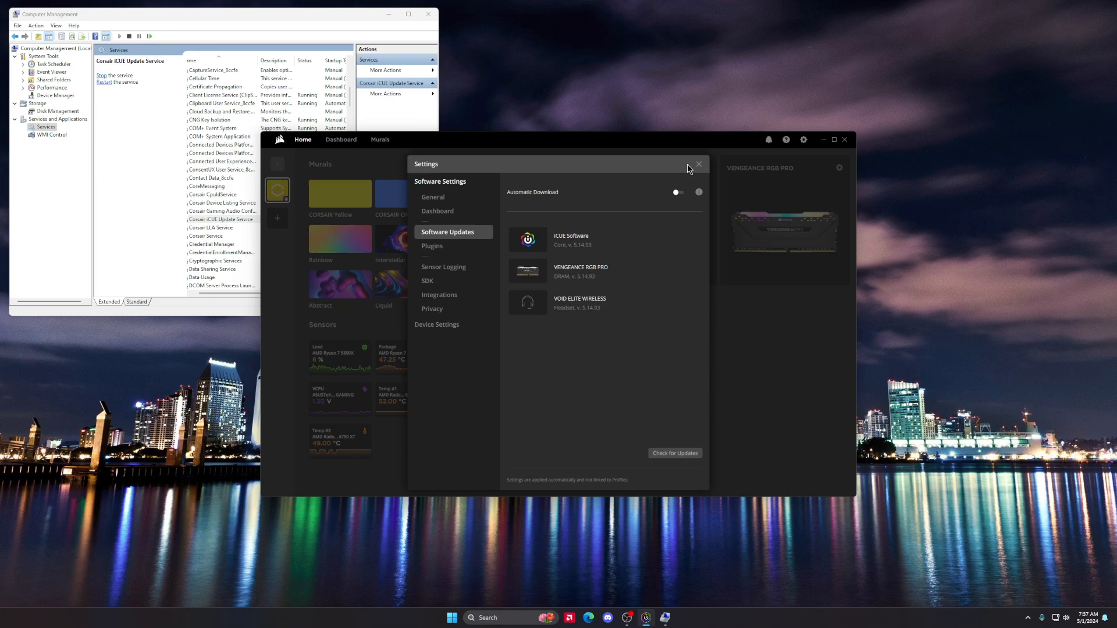
{"action": "mouse_move", "coordinate": [627, 238]}
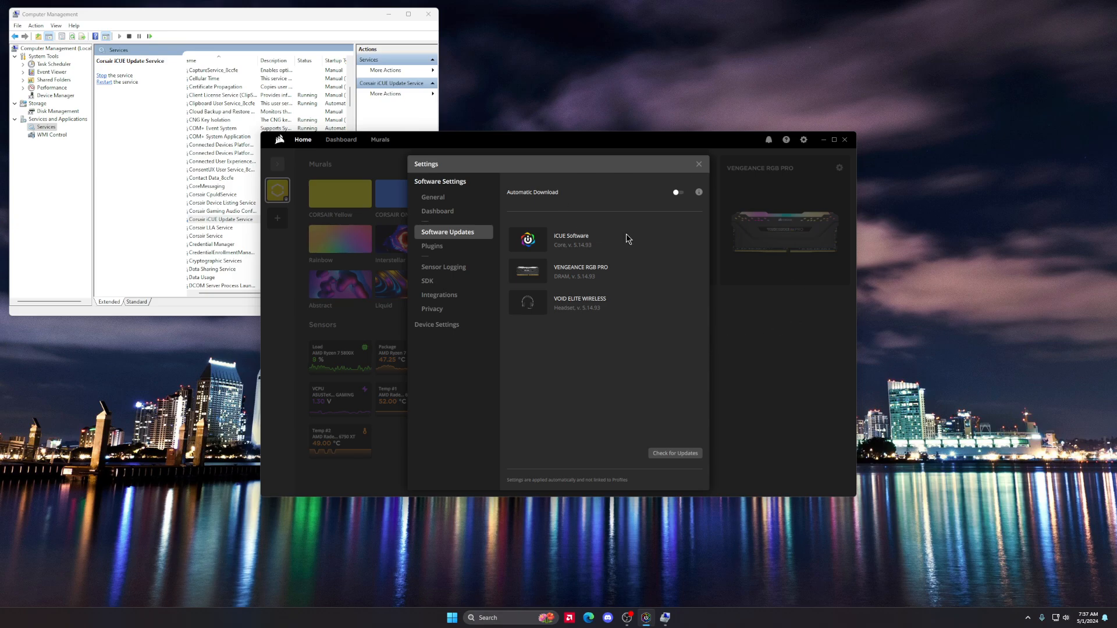
{"action": "mouse_move", "coordinate": [601, 276]}
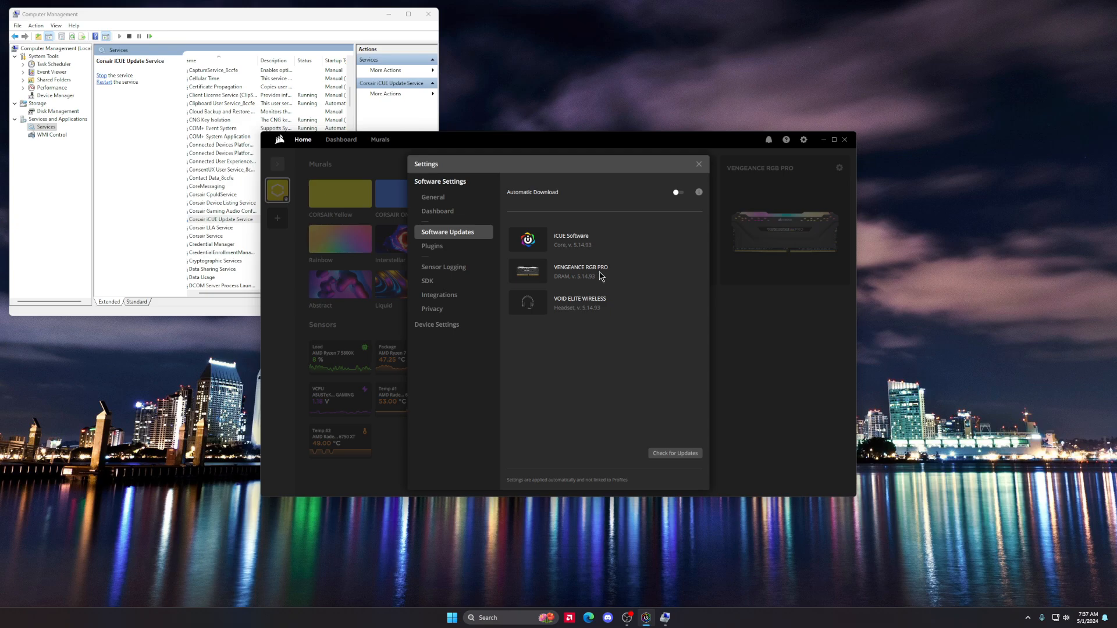
{"action": "left_click", "coordinate": [698, 164]}
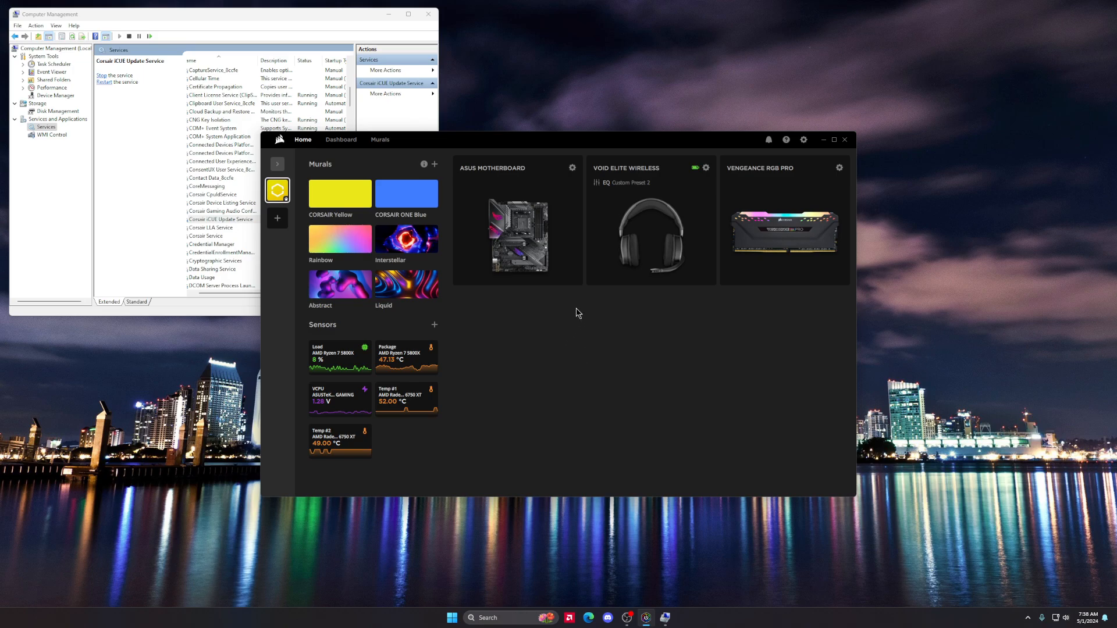
Step: Close the Corsair iCUE window, leaving Computer Management showing the running service
{"action": "left_click", "coordinate": [824, 140]}
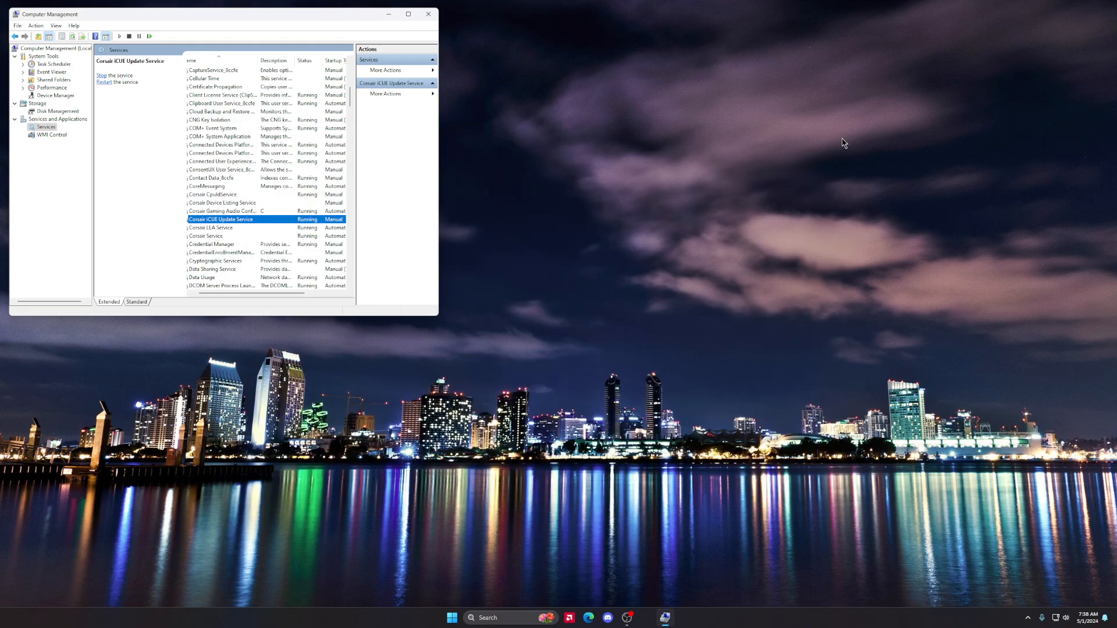